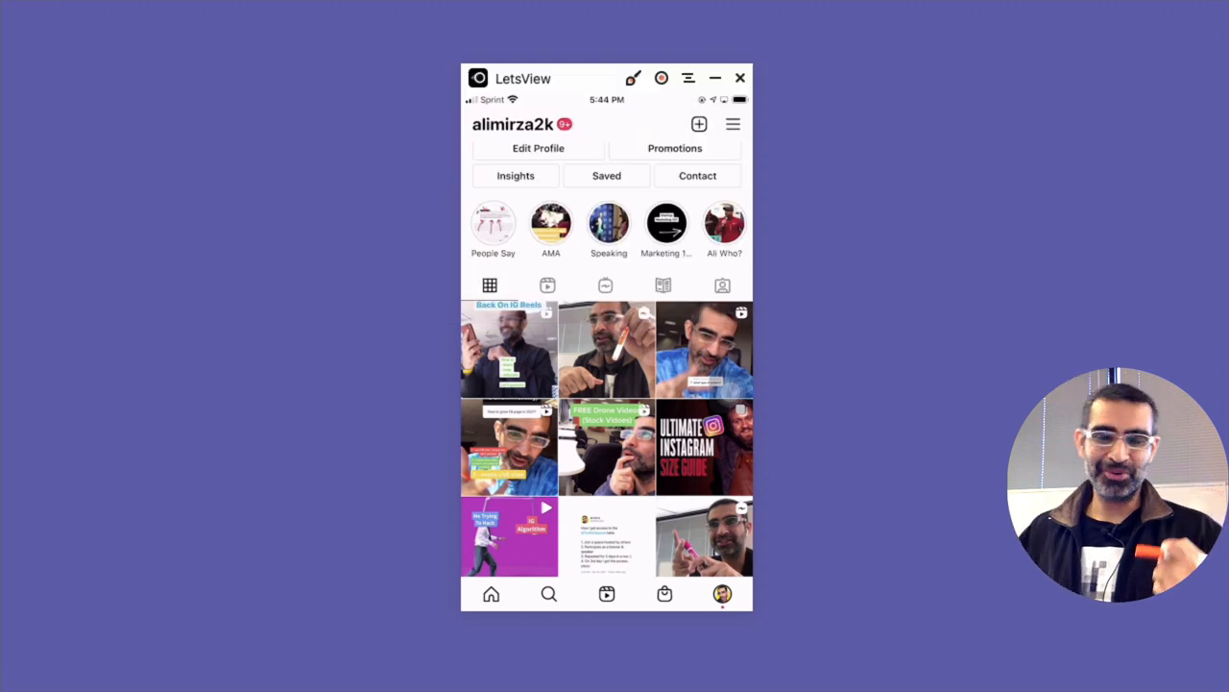
- Browse the mirrored Instagram profile, check the new-content options and return to the posts grid
scroll(down, 3)
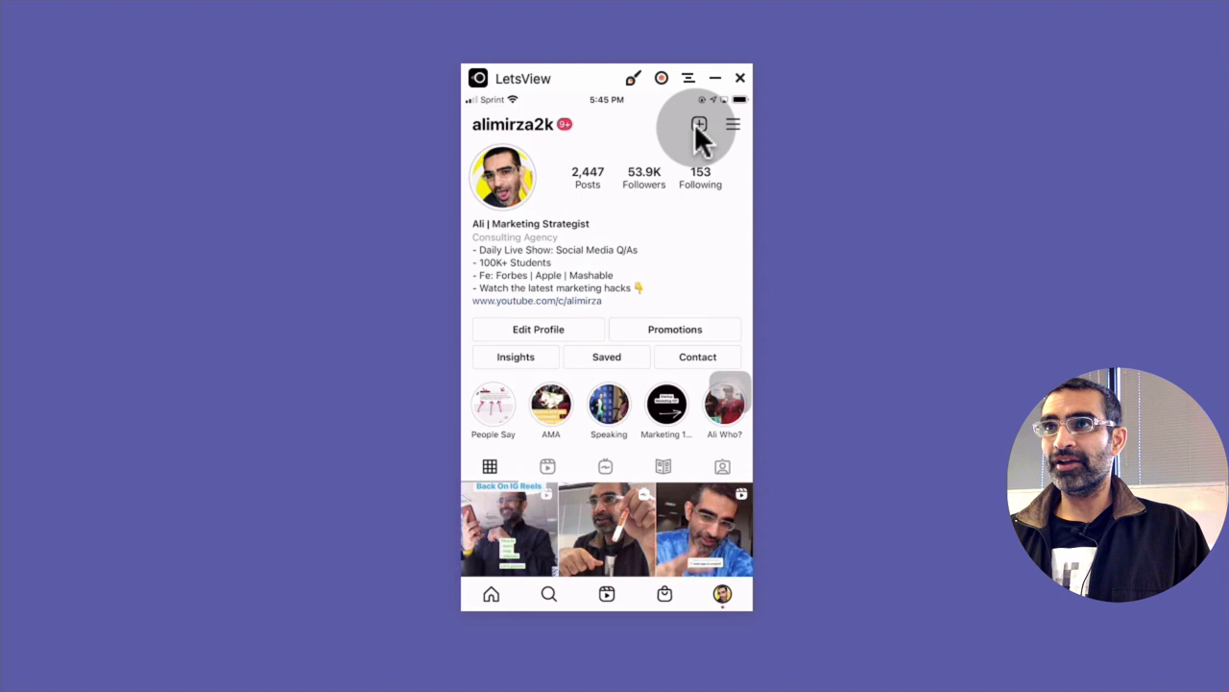
click(699, 125)
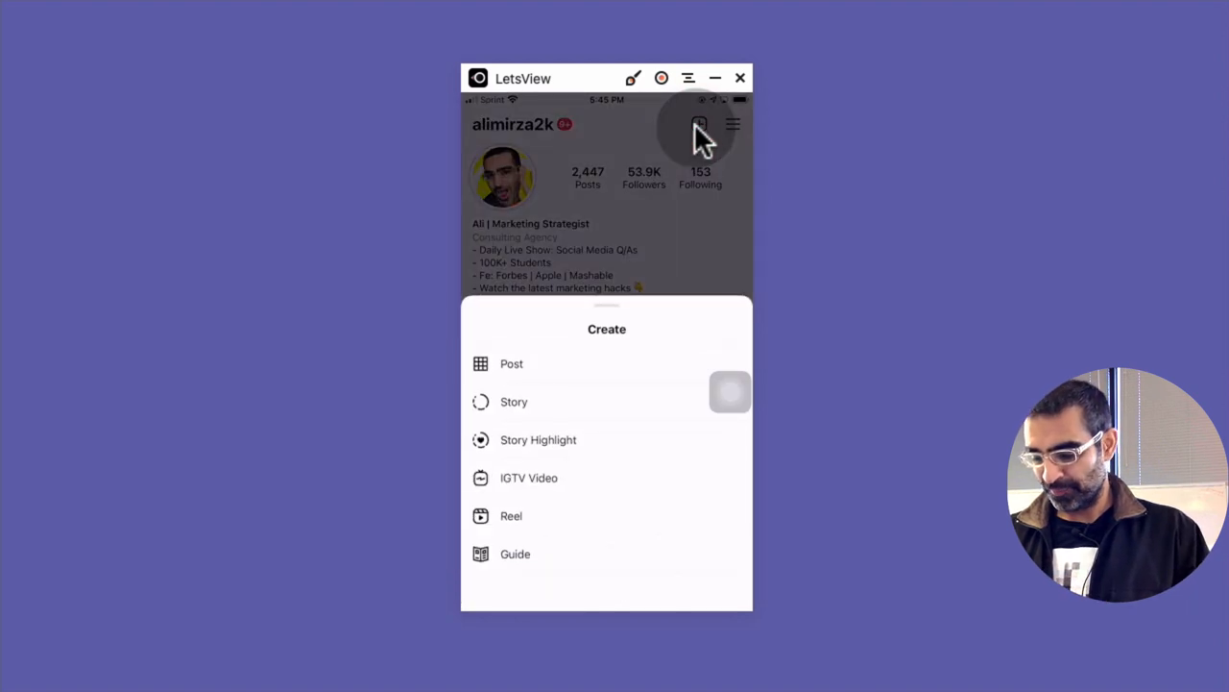
mouse_move(557, 516)
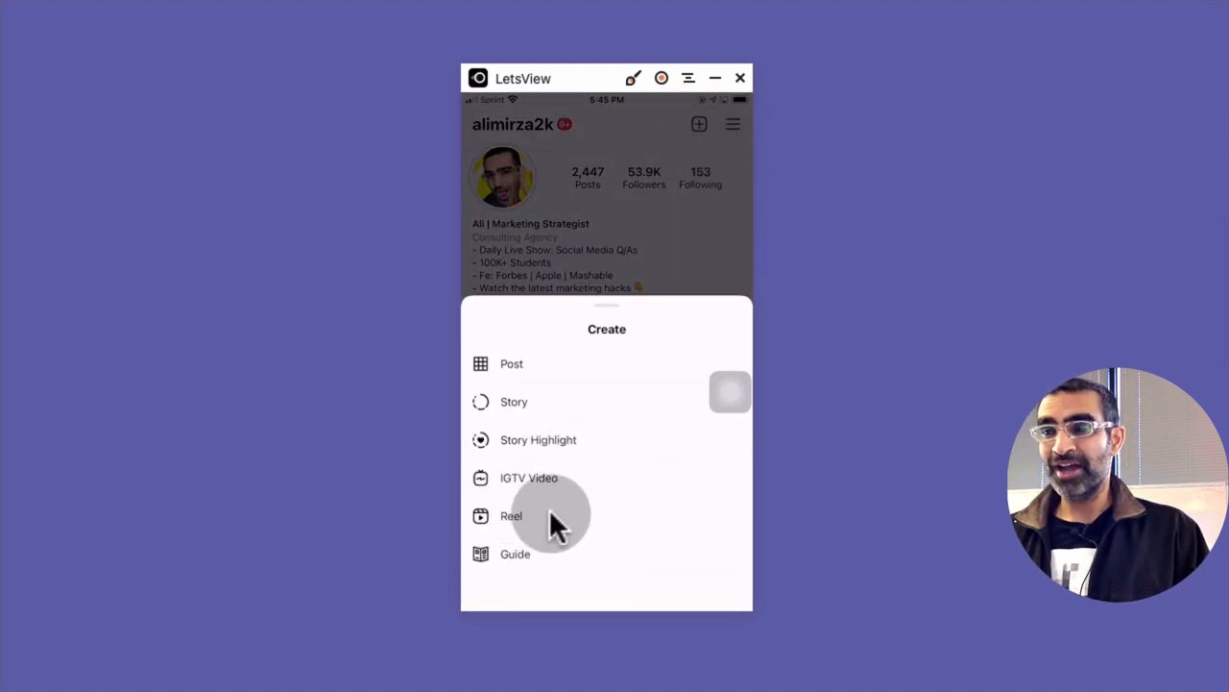
mouse_move(596, 524)
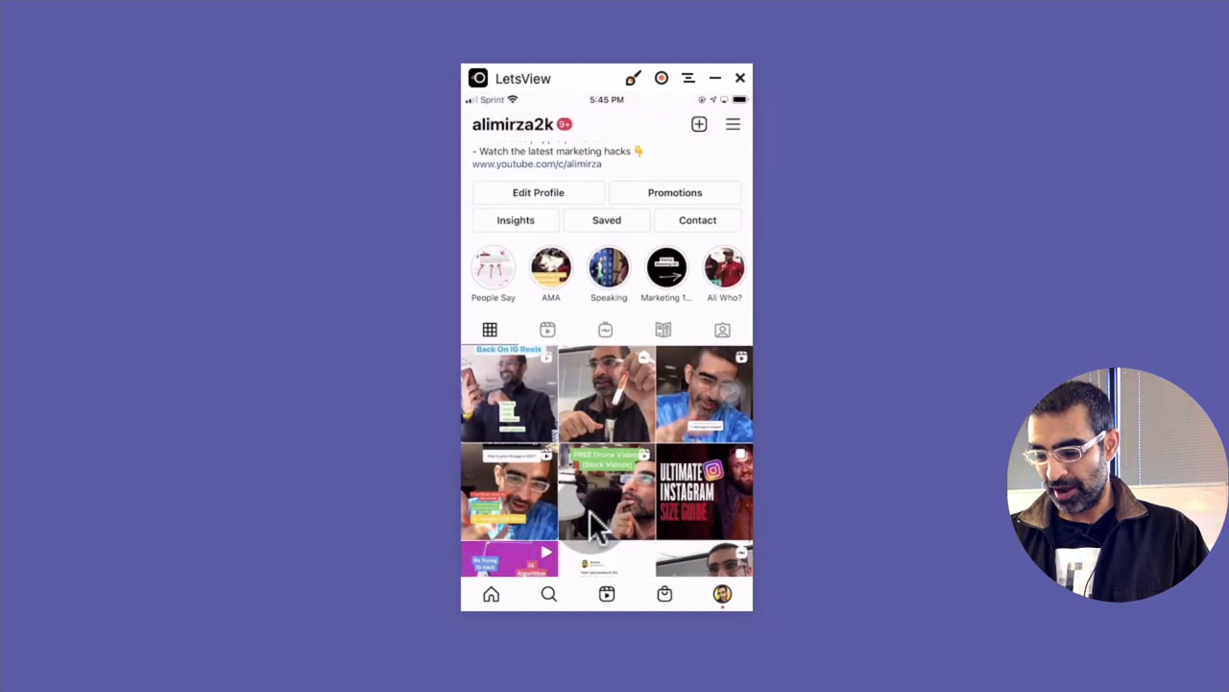
scroll(down, 3)
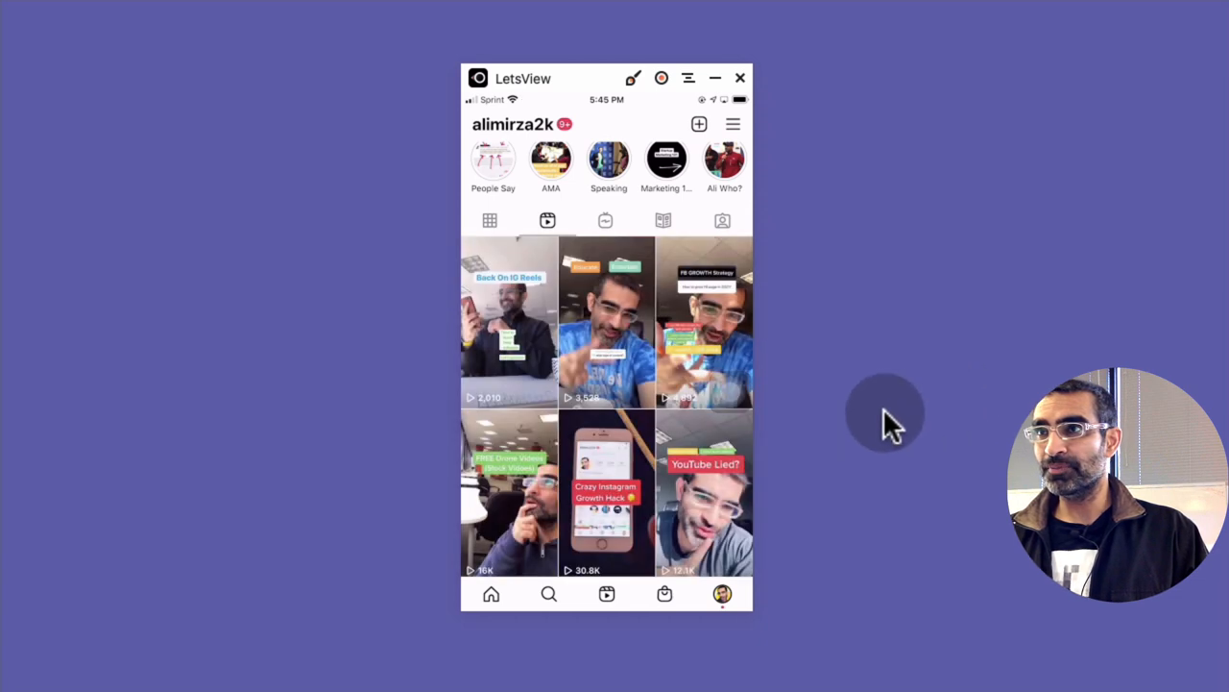
scroll(down, 3)
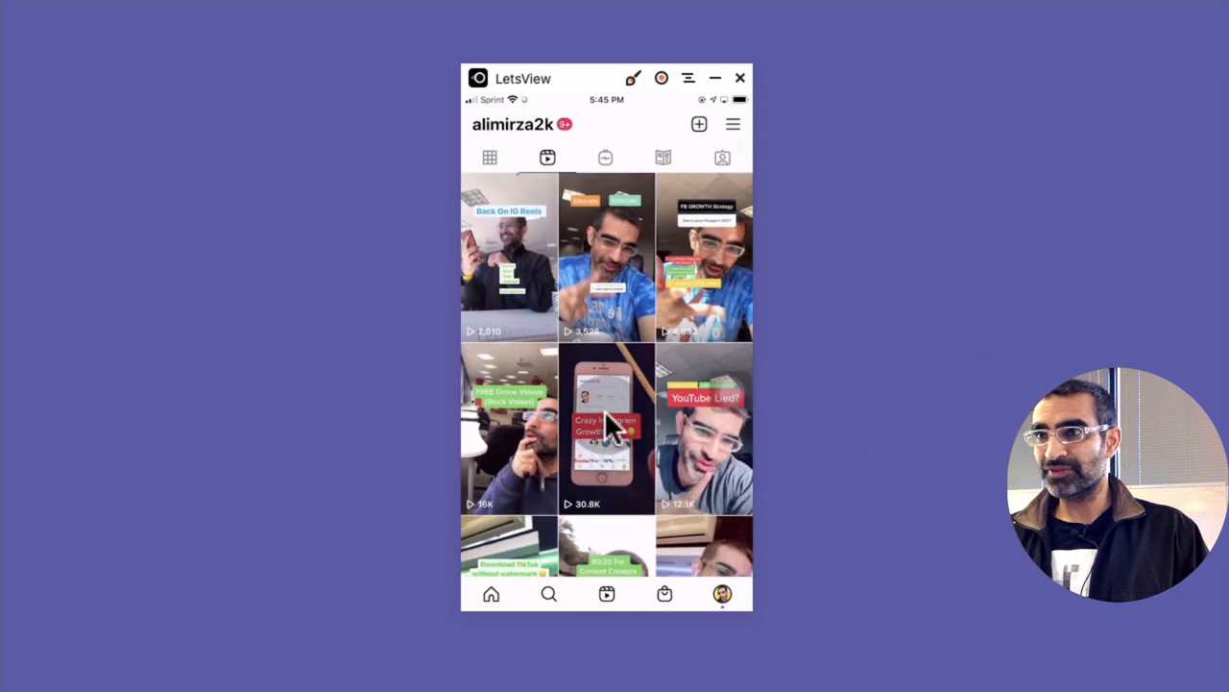
click(606, 427)
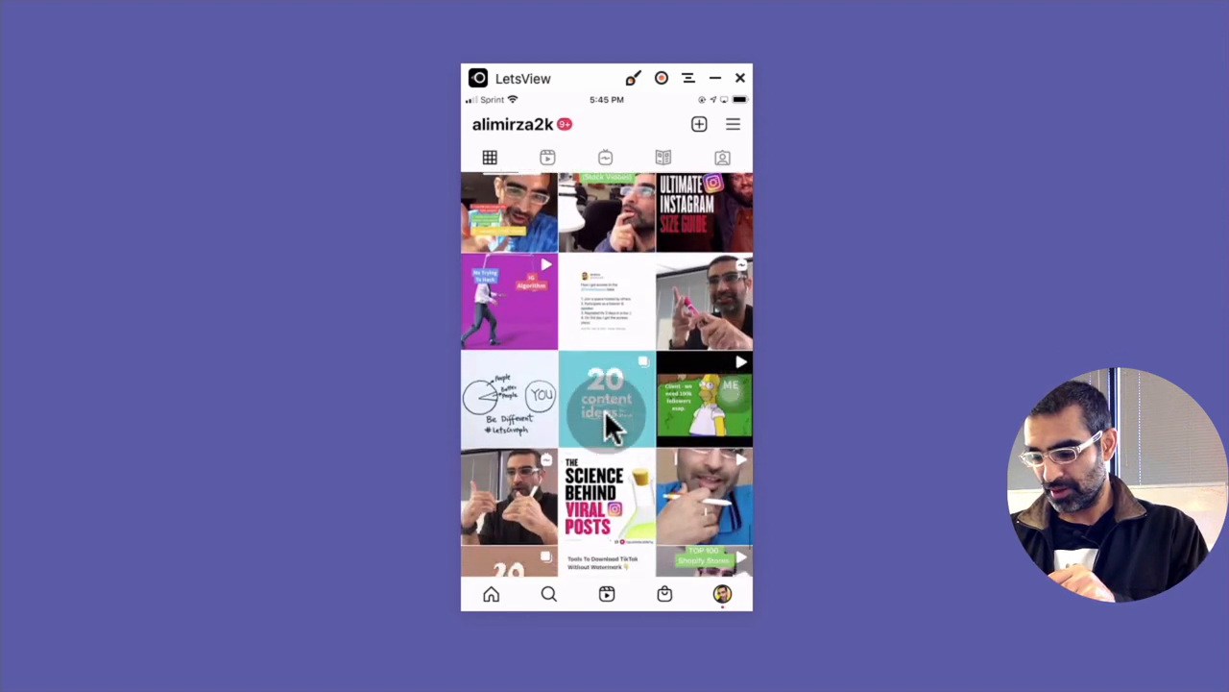
- Scroll through the post grid led by the 'Back On IG Reels' post and back to the top
scroll(down, 3)
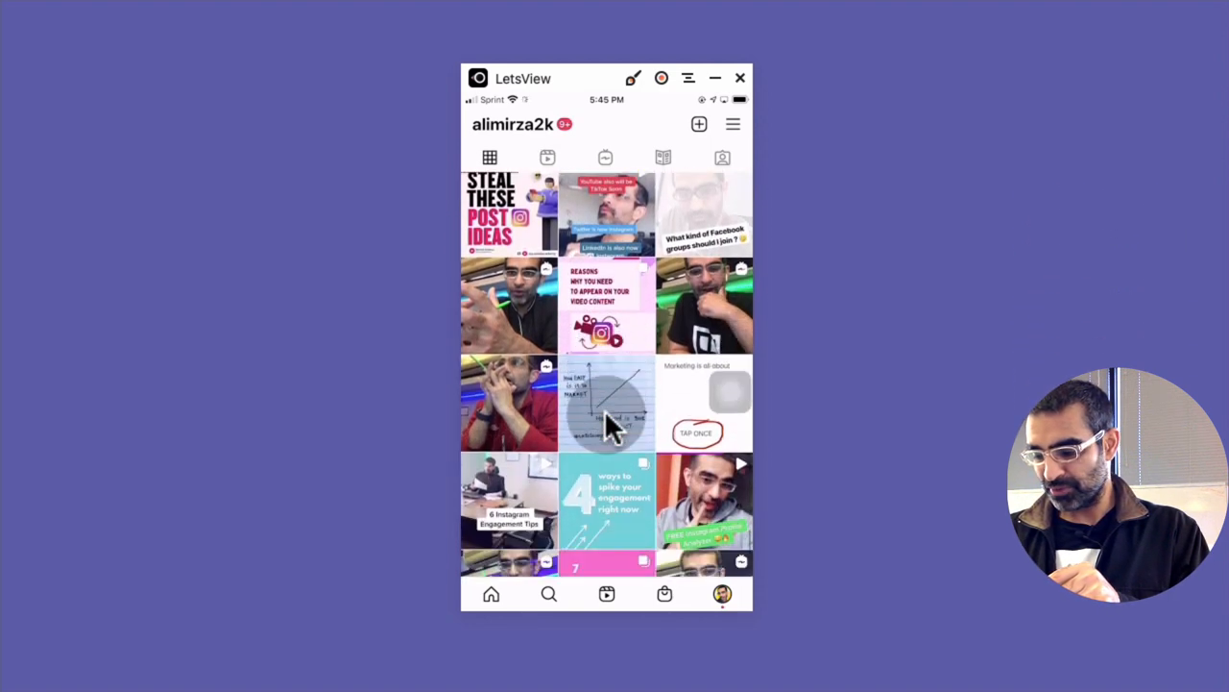
scroll(down, 3)
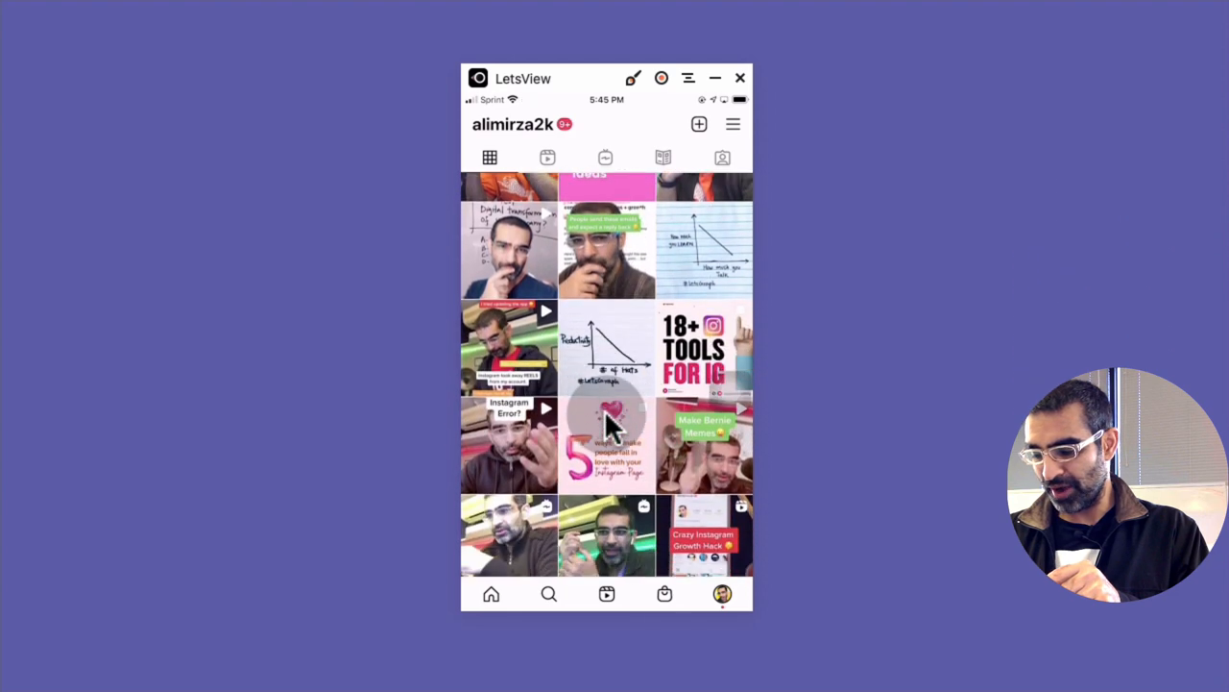
scroll(down, 3)
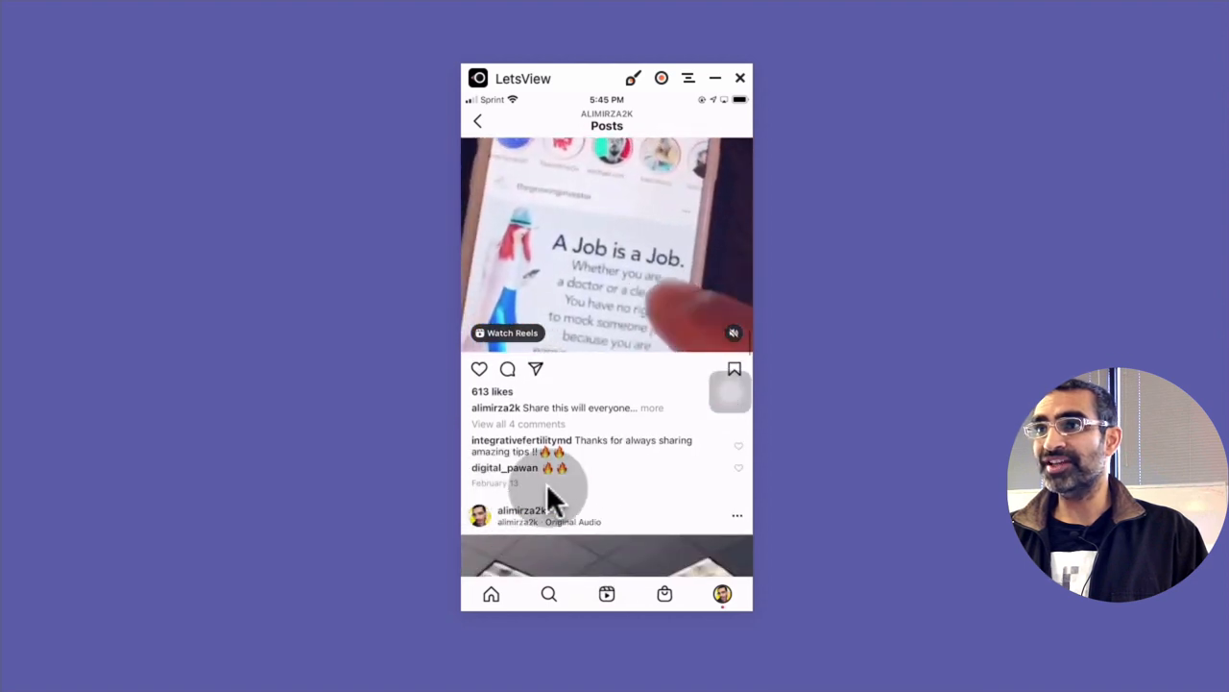
scroll(down, 3)
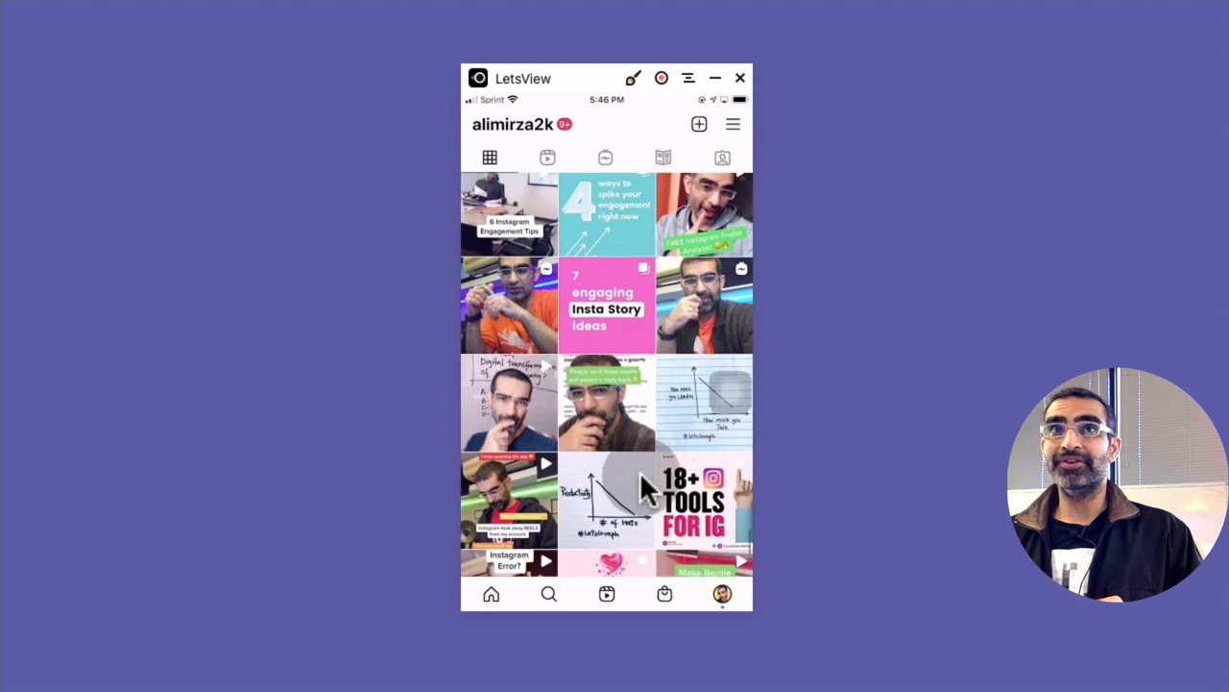
scroll(up, 3)
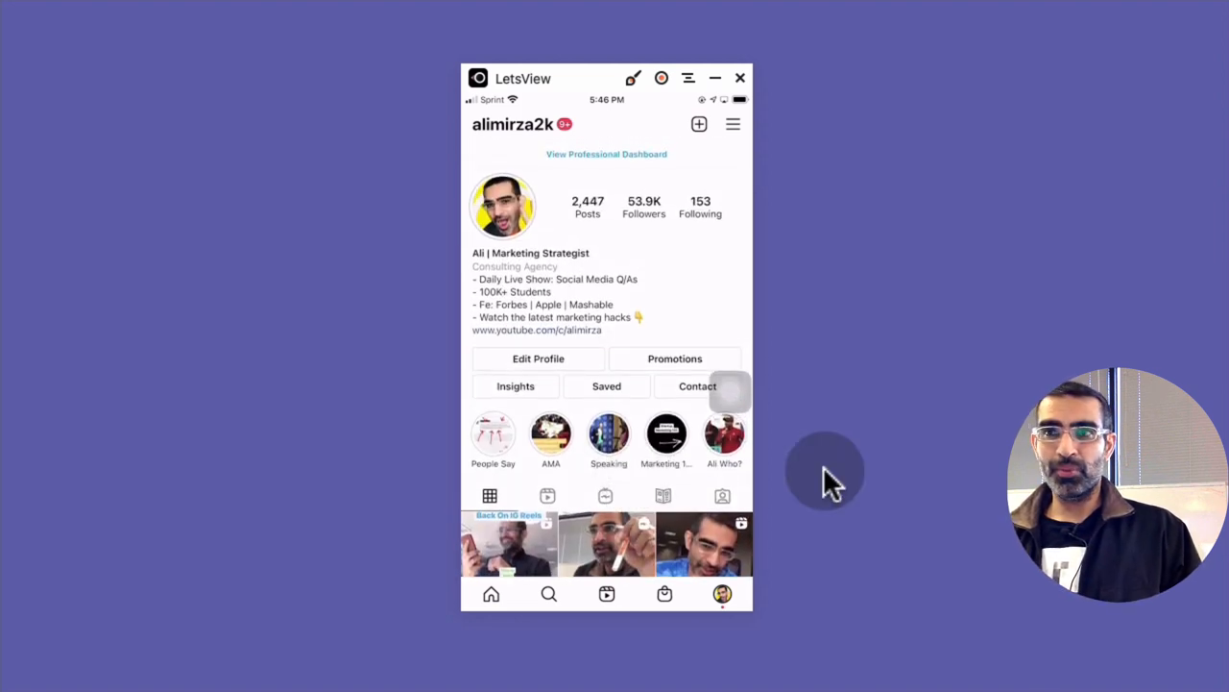
scroll(up, 3)
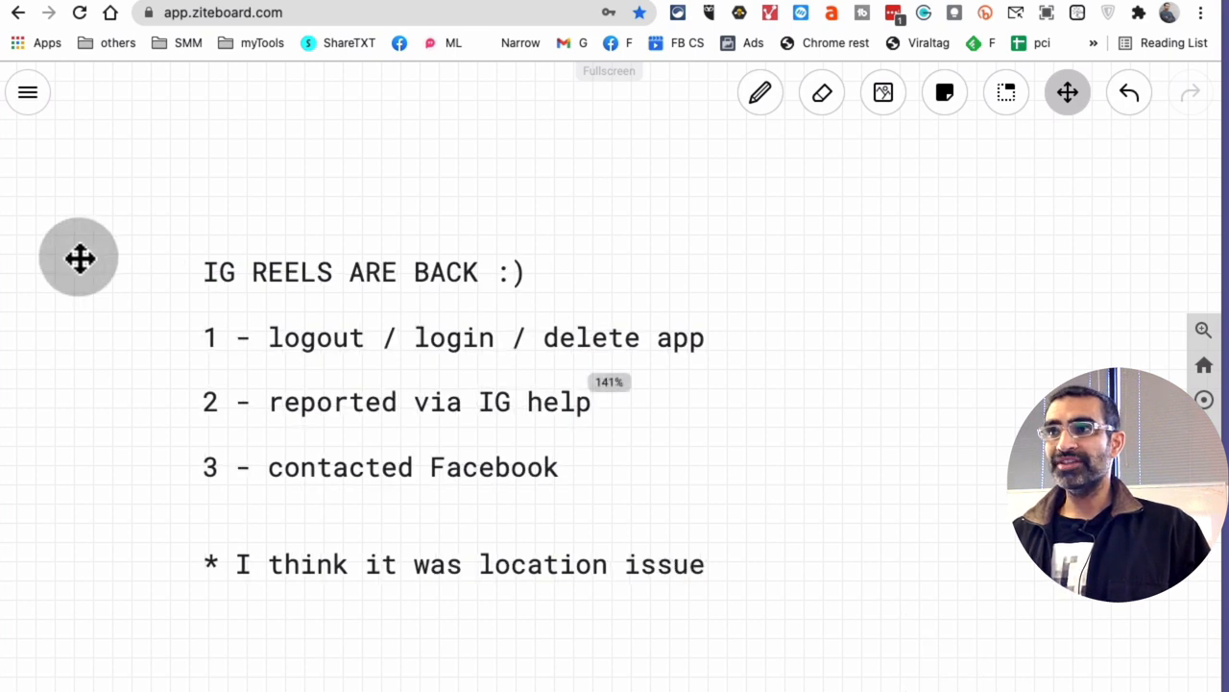
click(760, 92)
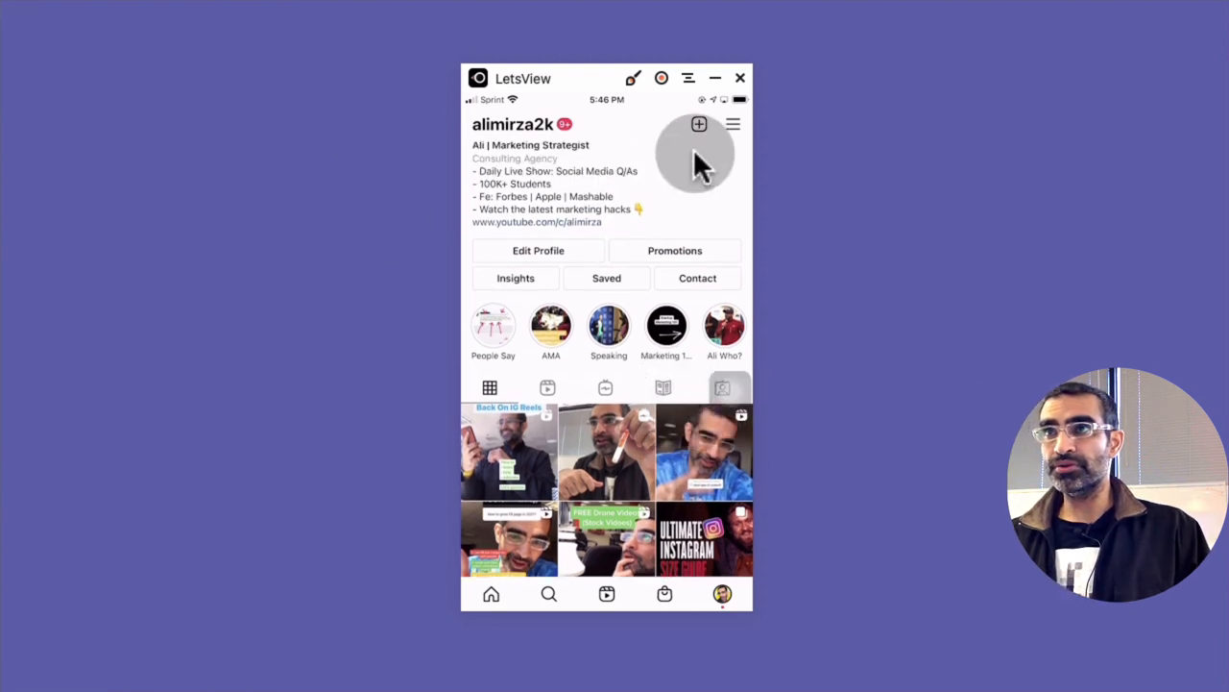
click(733, 123)
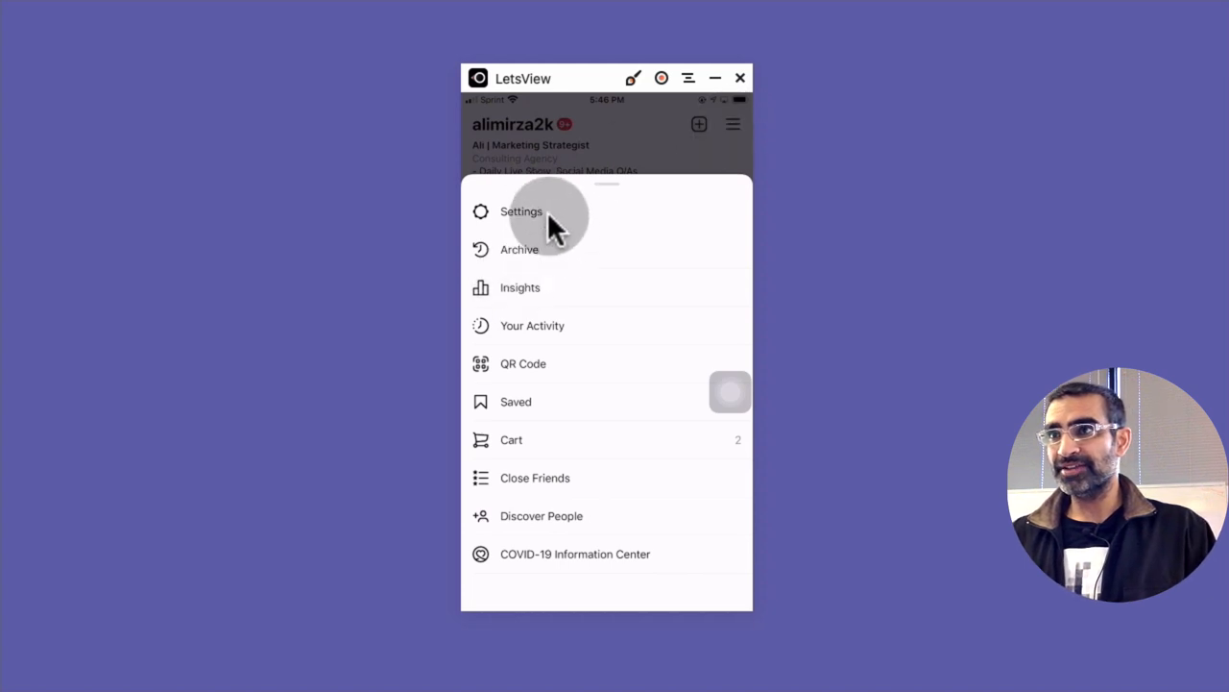
click(521, 211)
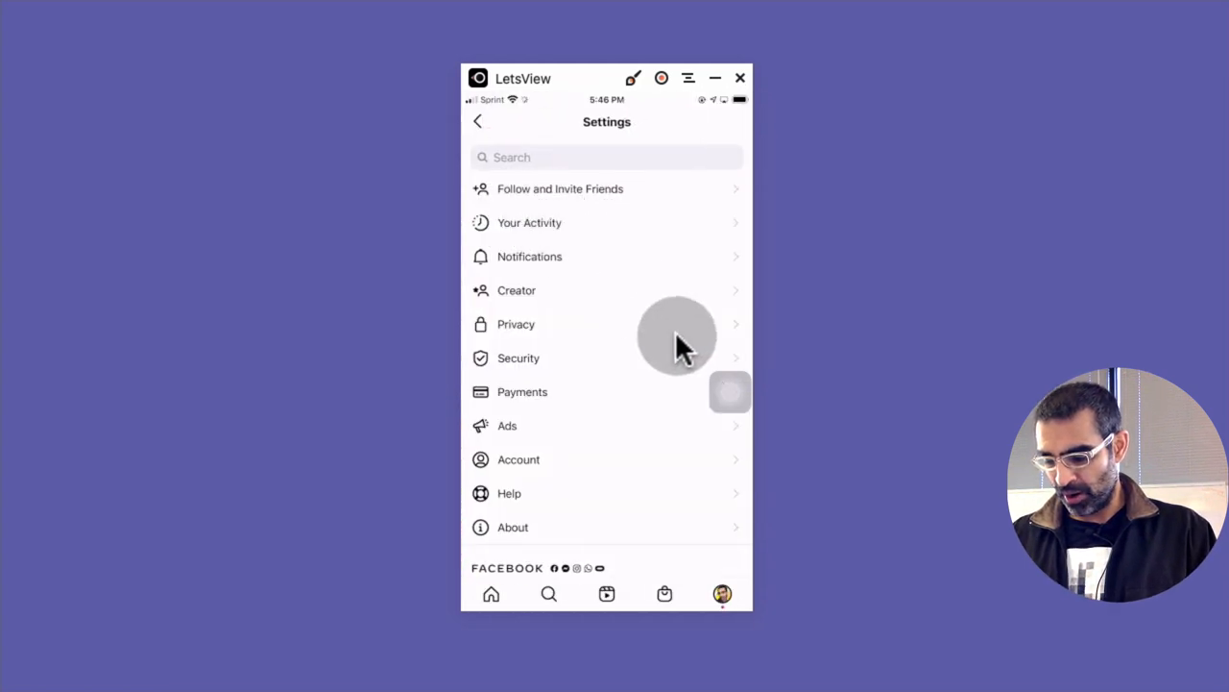
scroll(down, 3)
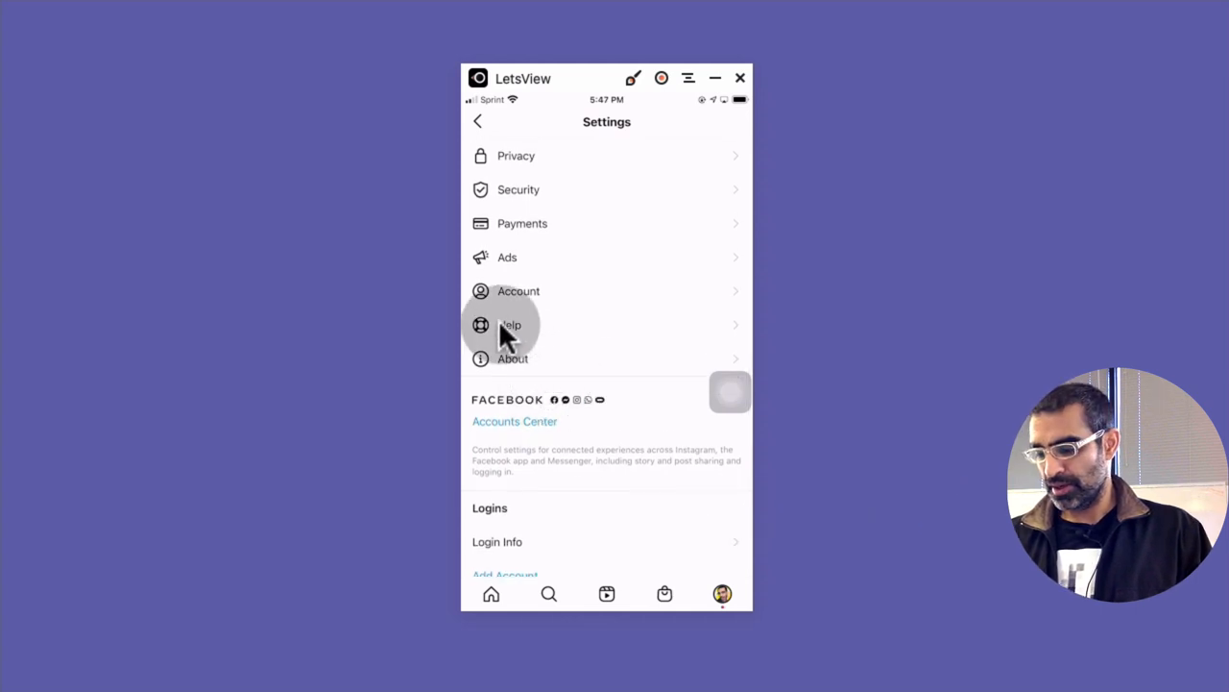
click(510, 324)
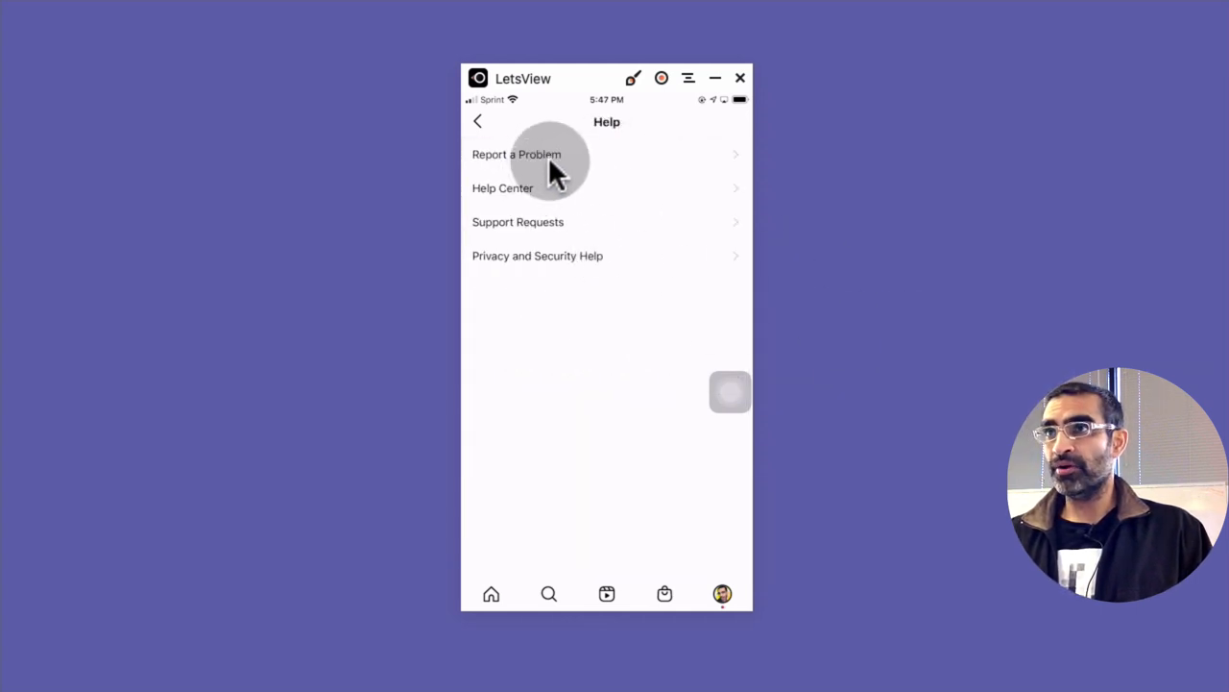
click(517, 154)
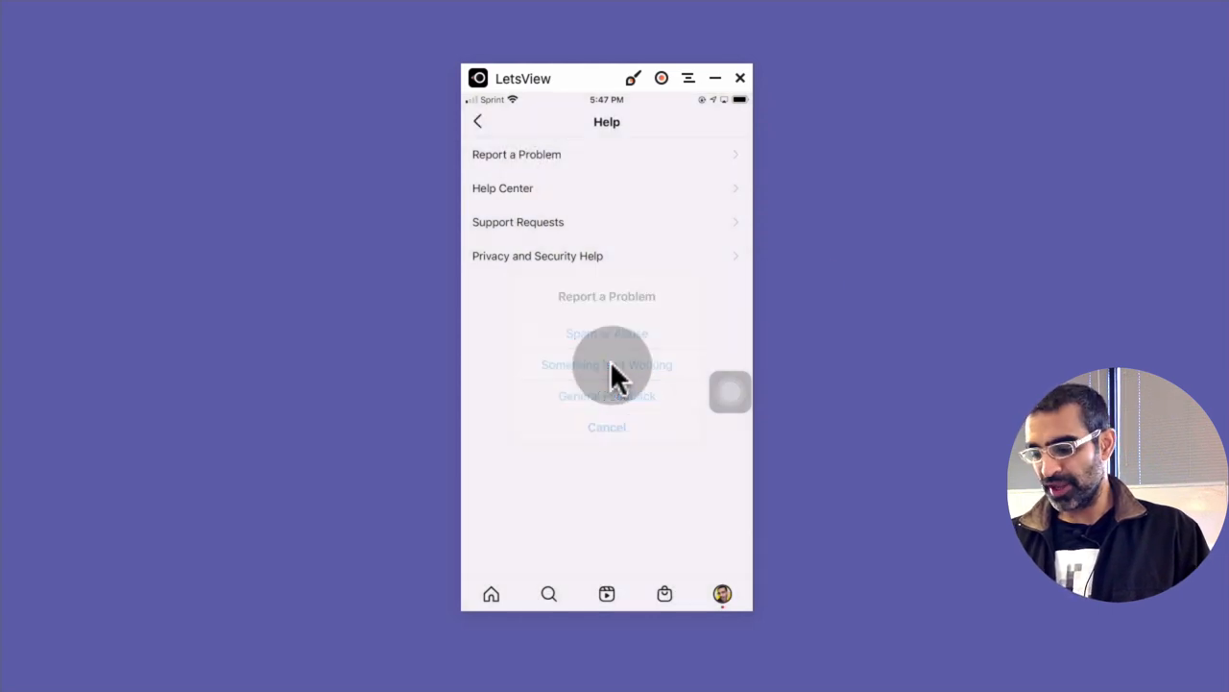
click(606, 364)
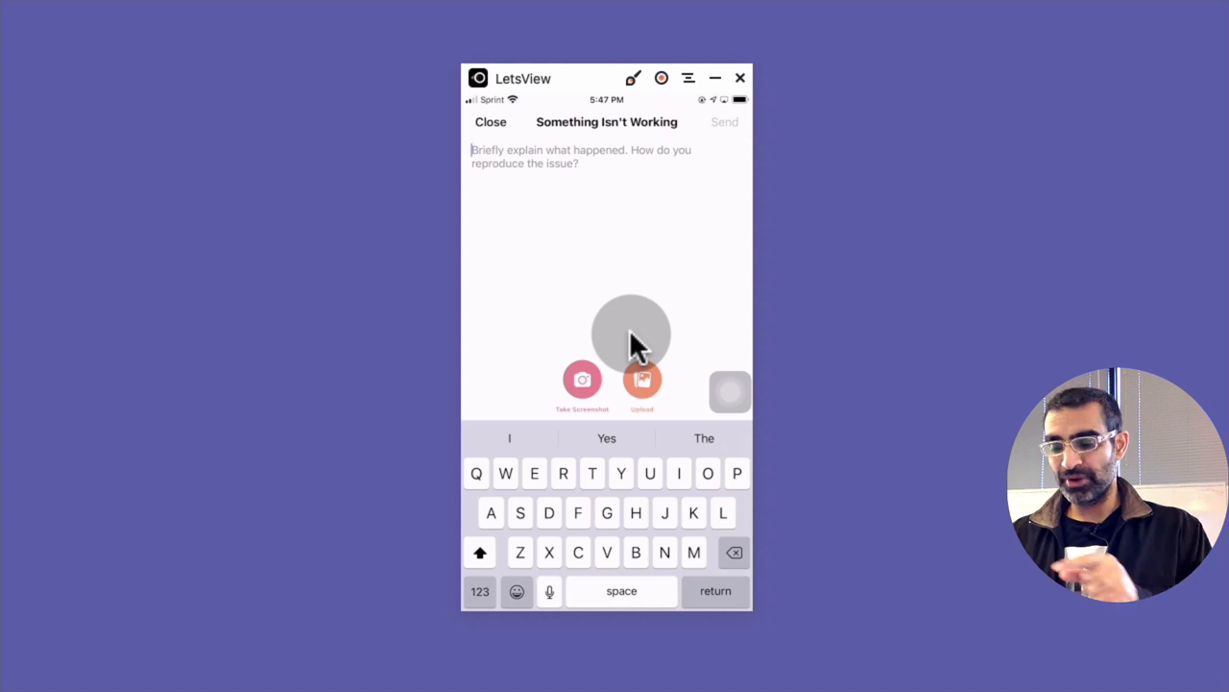
mouse_move(658, 235)
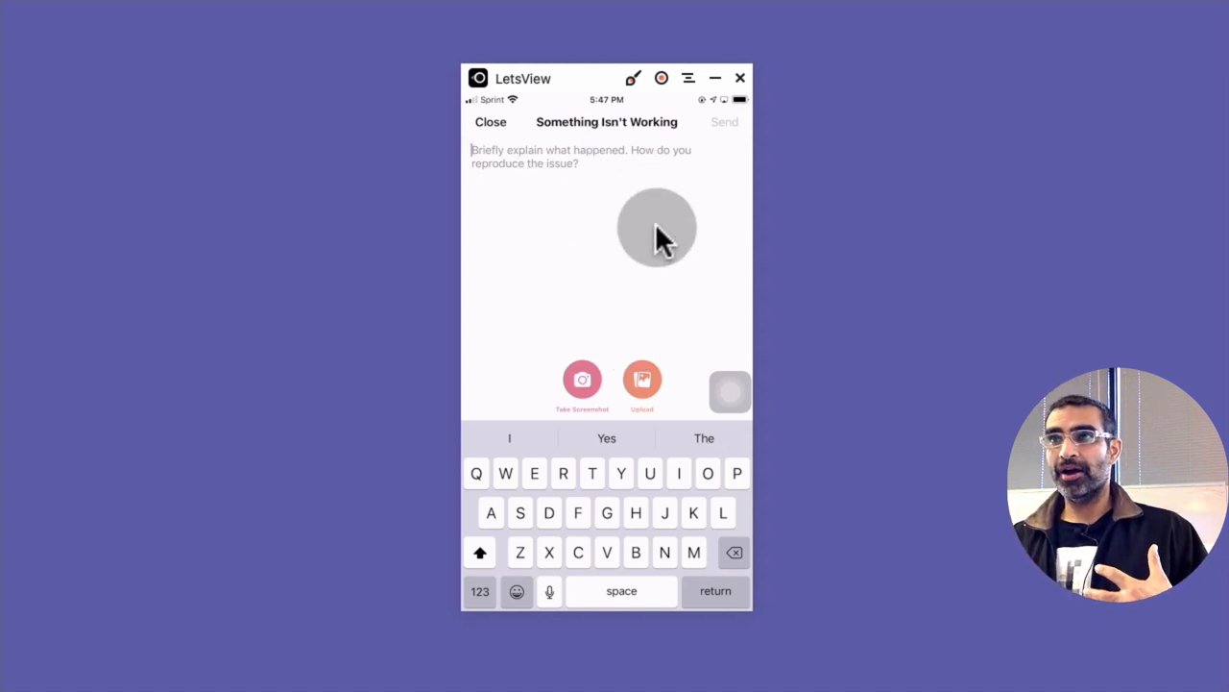
mouse_move(593, 240)
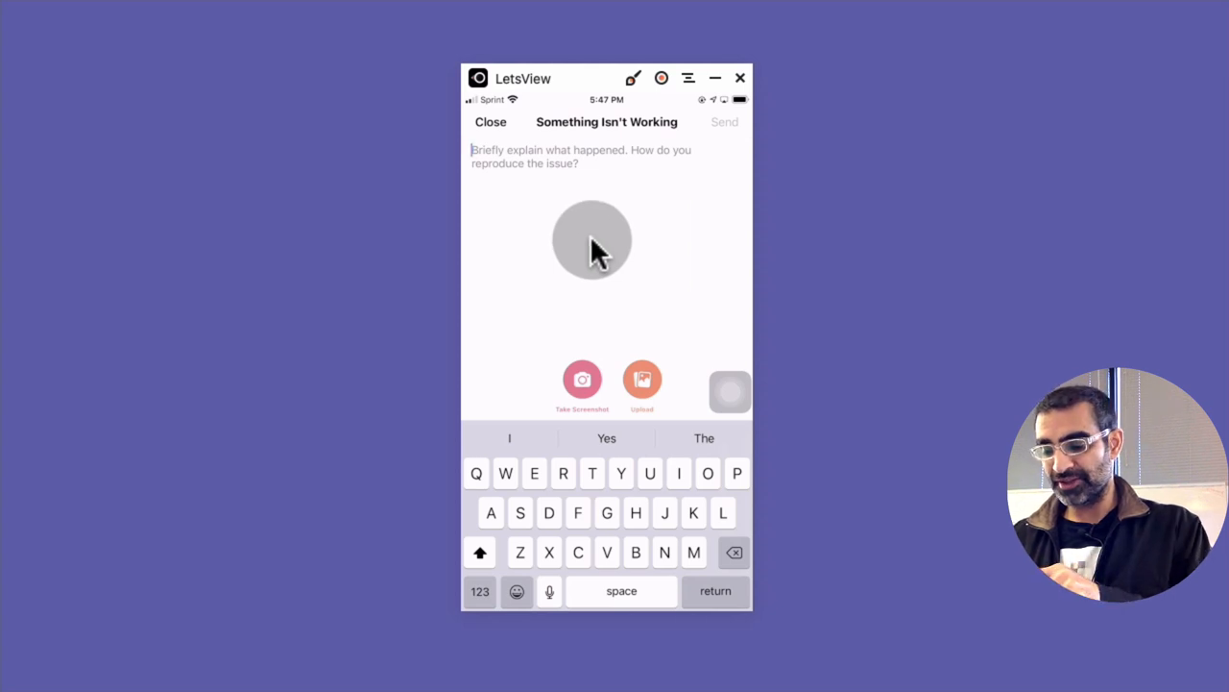
click(491, 122)
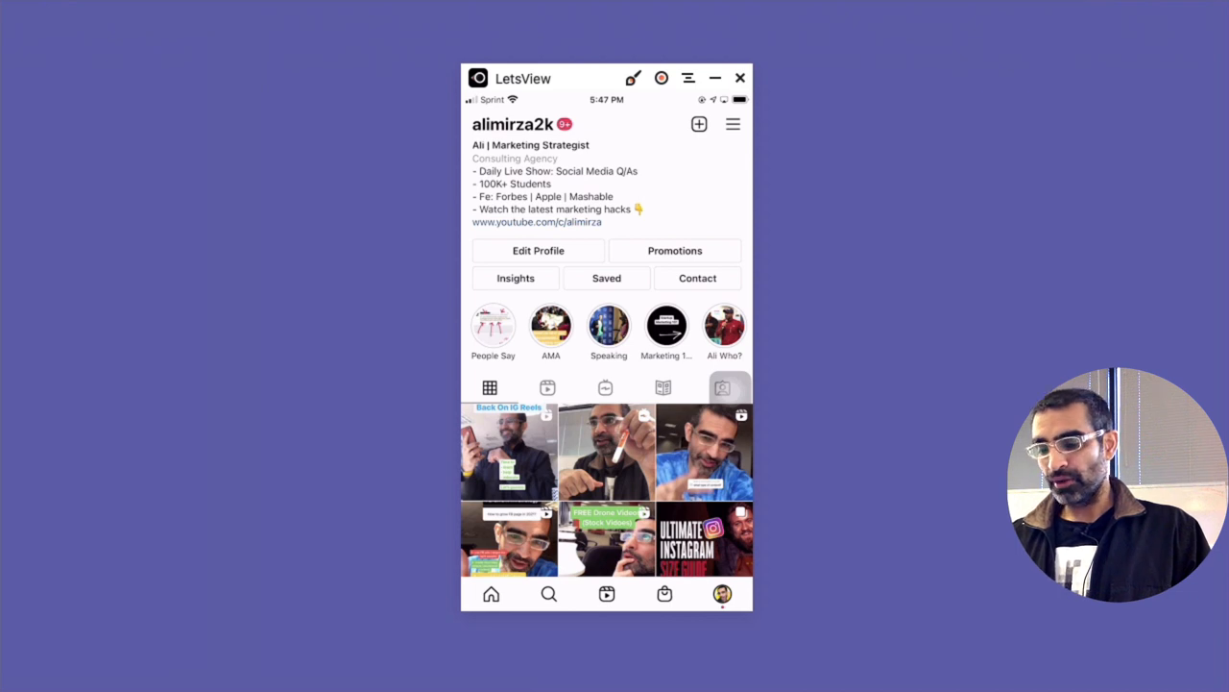
scroll(down, 3)
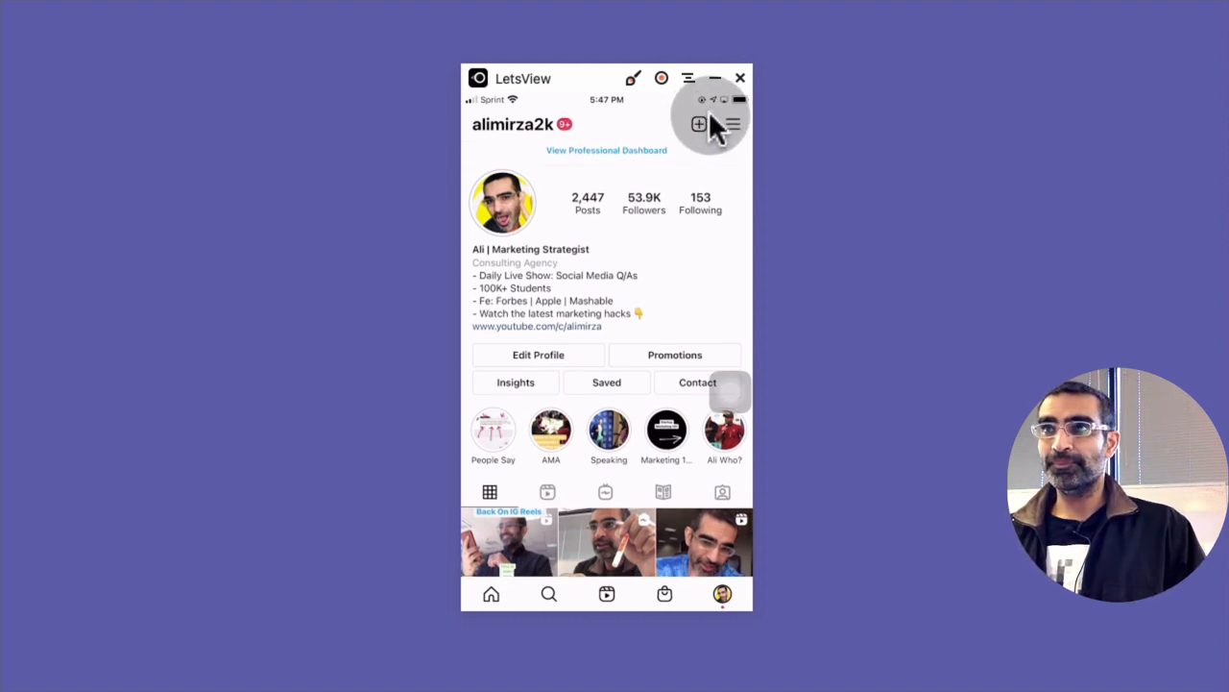
click(732, 124)
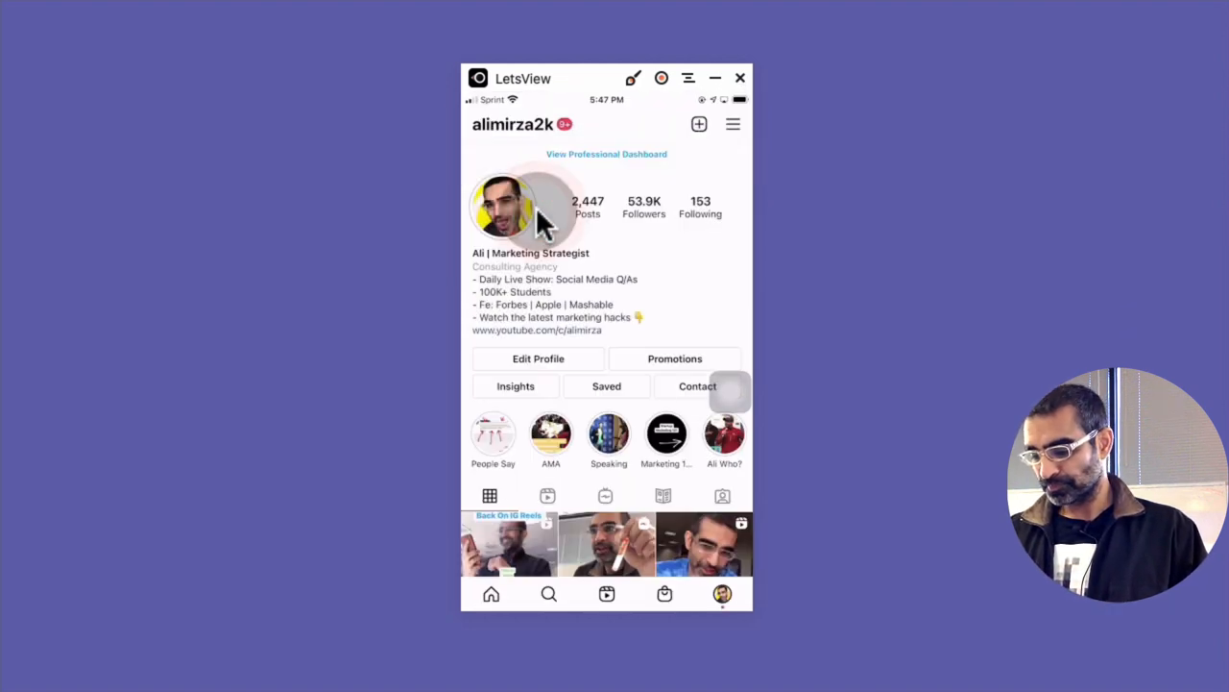
click(733, 124)
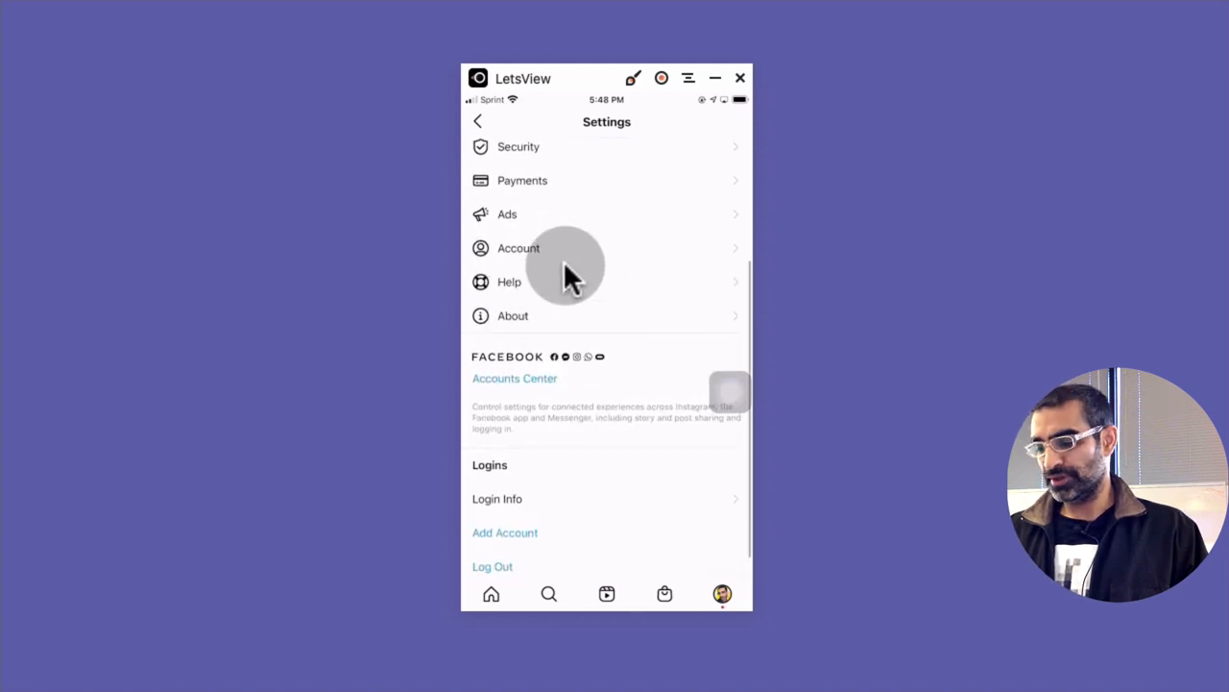
click(519, 248)
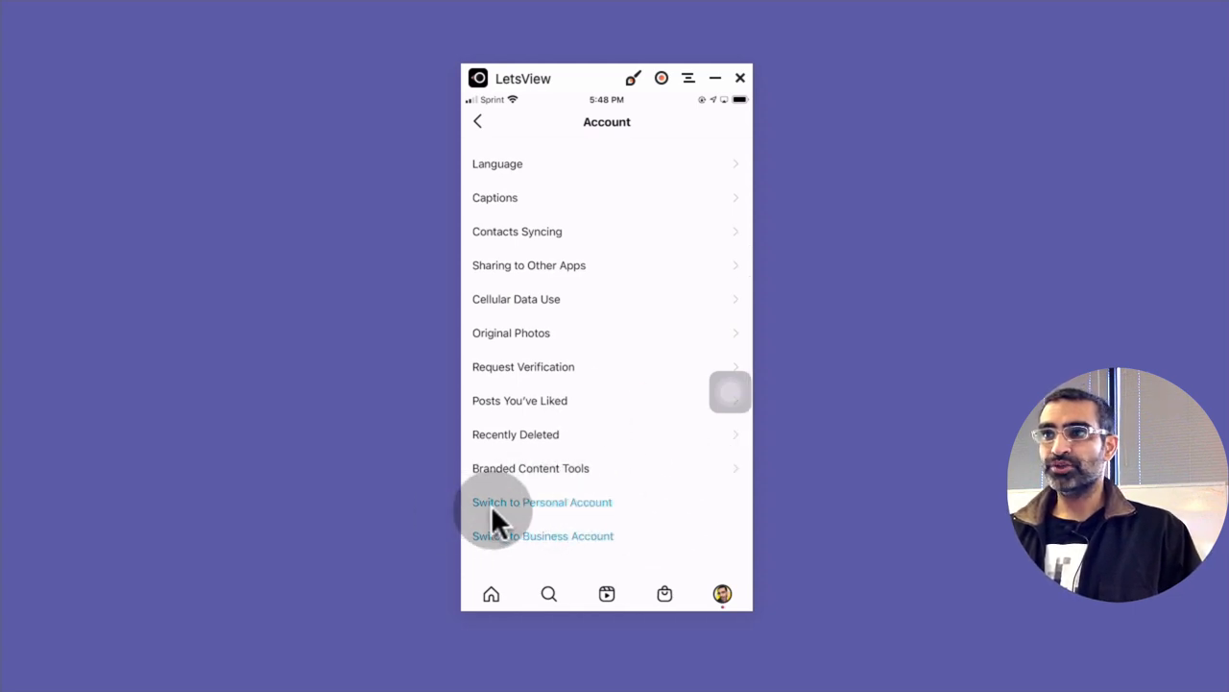
mouse_move(595, 552)
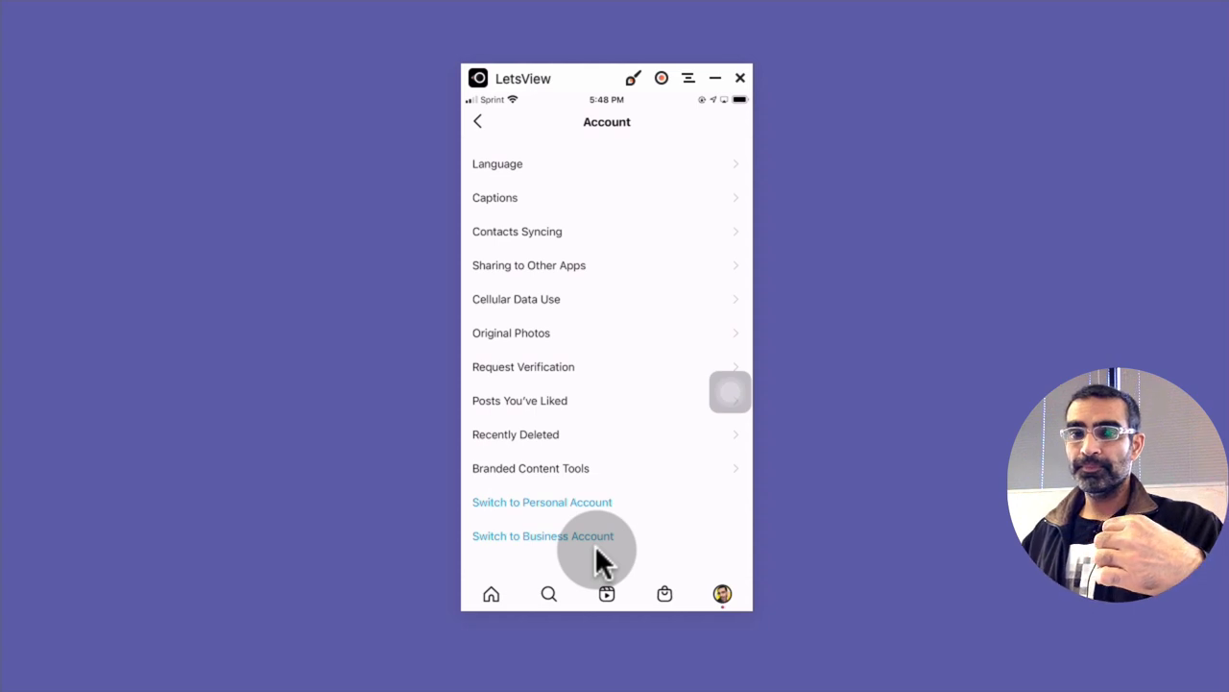
mouse_move(595, 514)
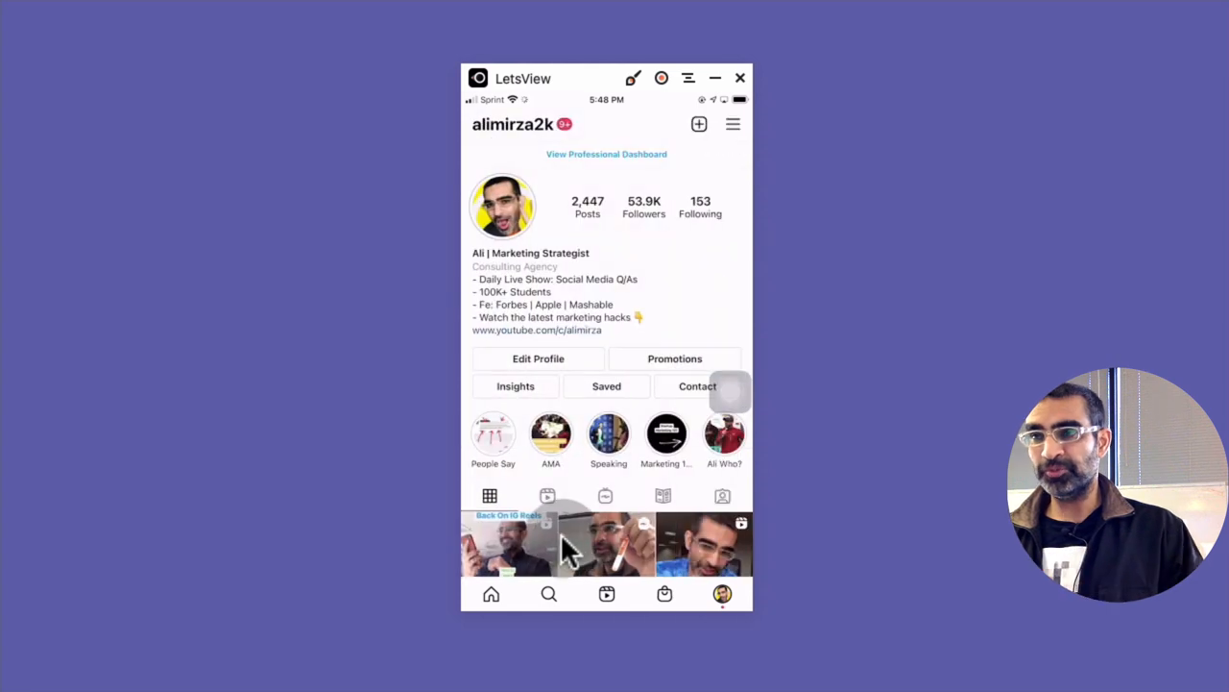
scroll(down, 3)
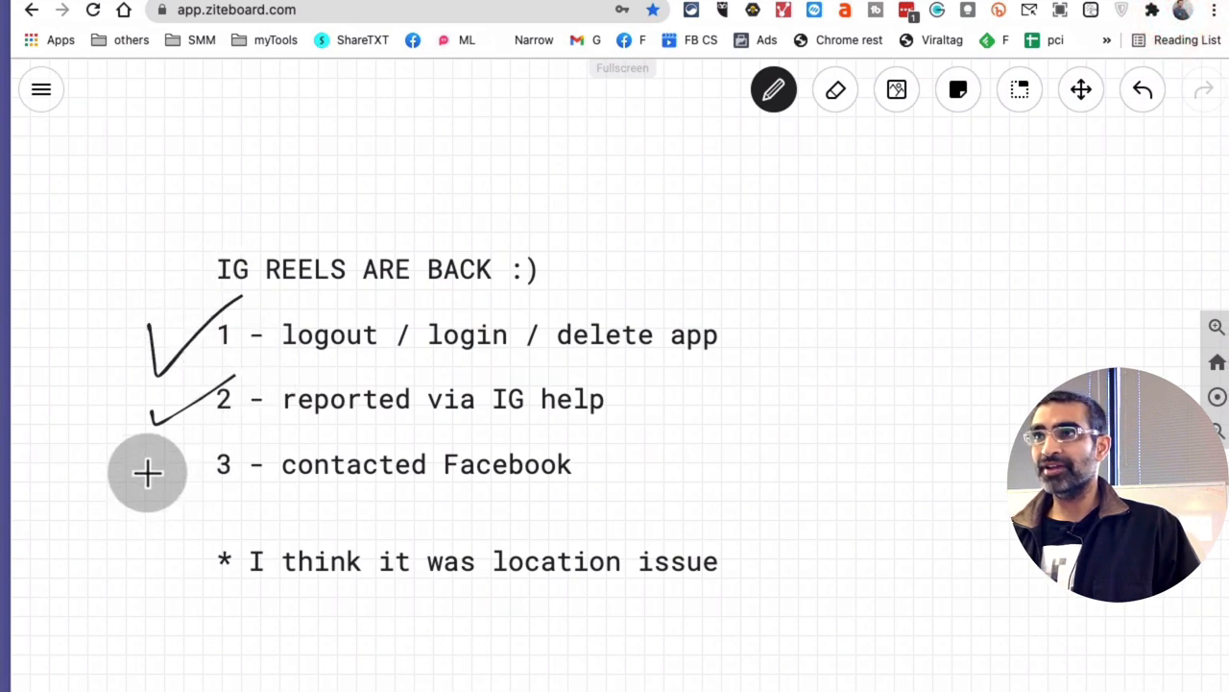
- Draw a check mark beside the 'contacted Facebook' step on the checklist
drag(149, 490, 603, 492)
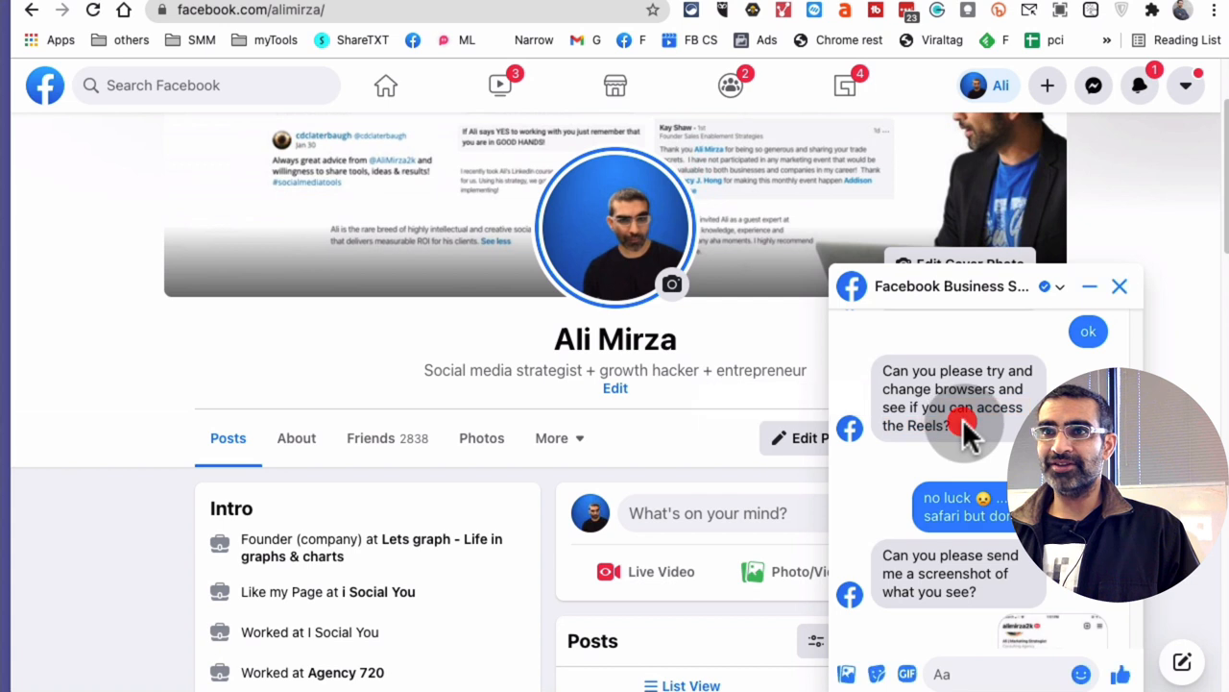
- Scroll the Facebook Business Support chat down to the sent screenshot and desktop replies
scroll(down, 3)
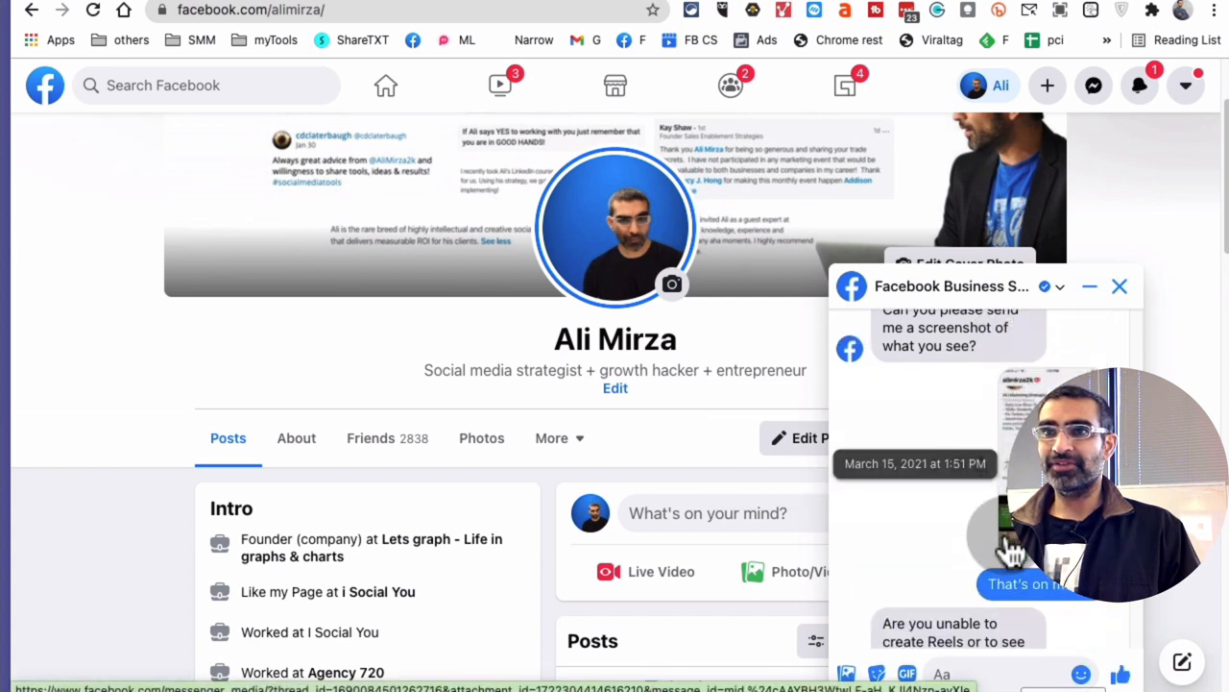
scroll(down, 3)
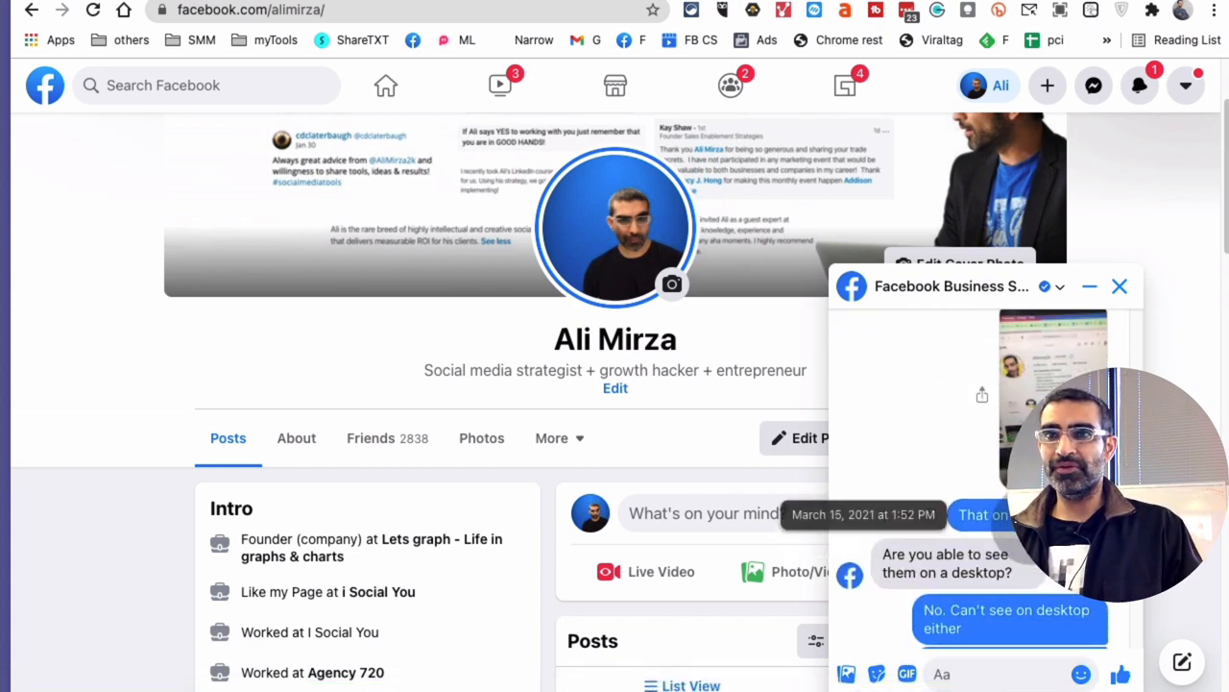
scroll(down, 3)
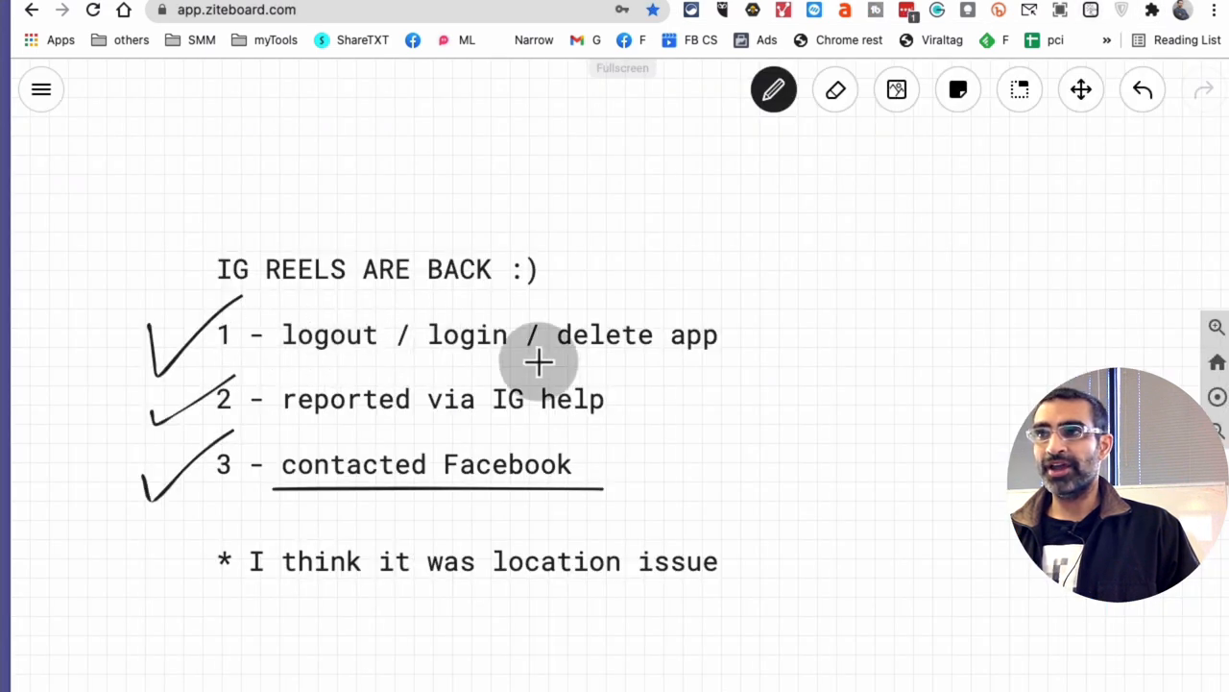
mouse_move(720, 368)
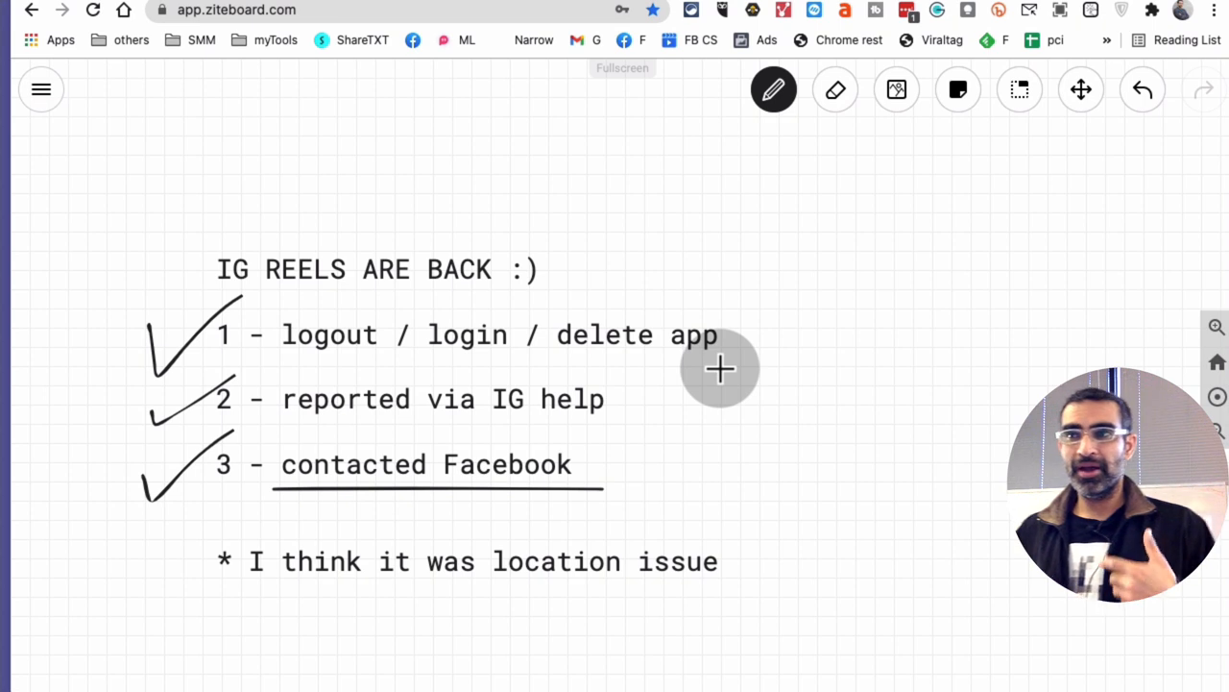
mouse_move(692, 480)
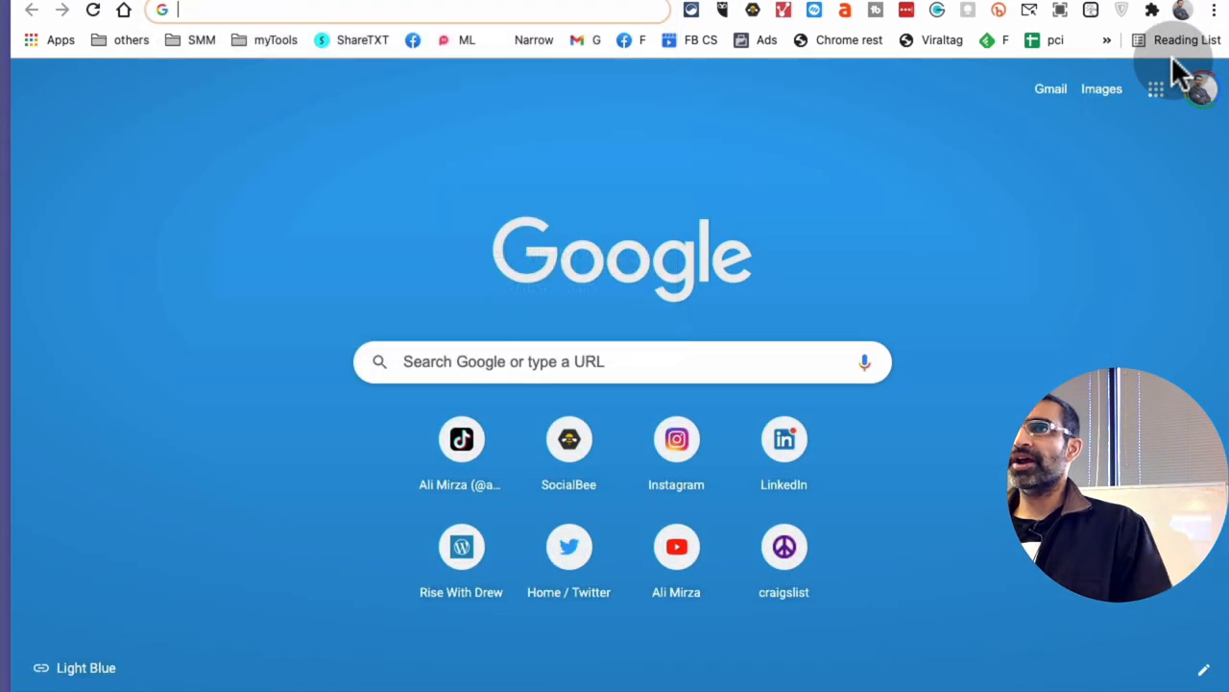
- Reach the Business Help Center from general help and scroll to 'Find answers or contact support'
text(app.ziteboard.com)
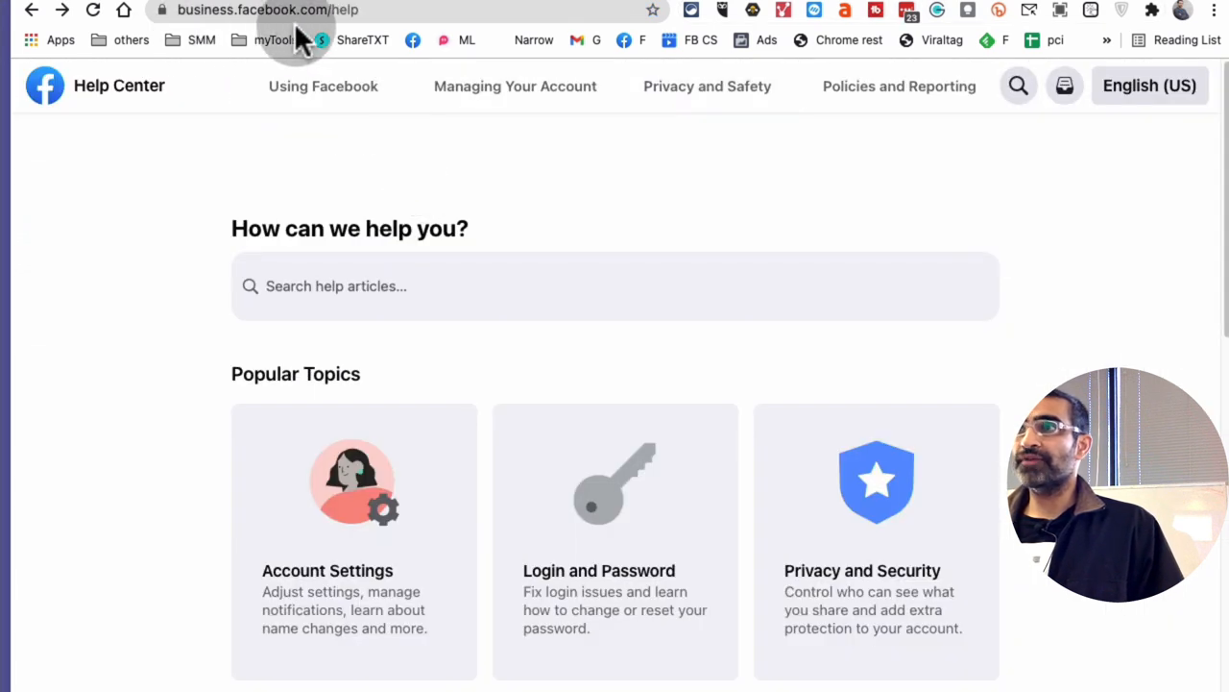
mouse_move(331, 29)
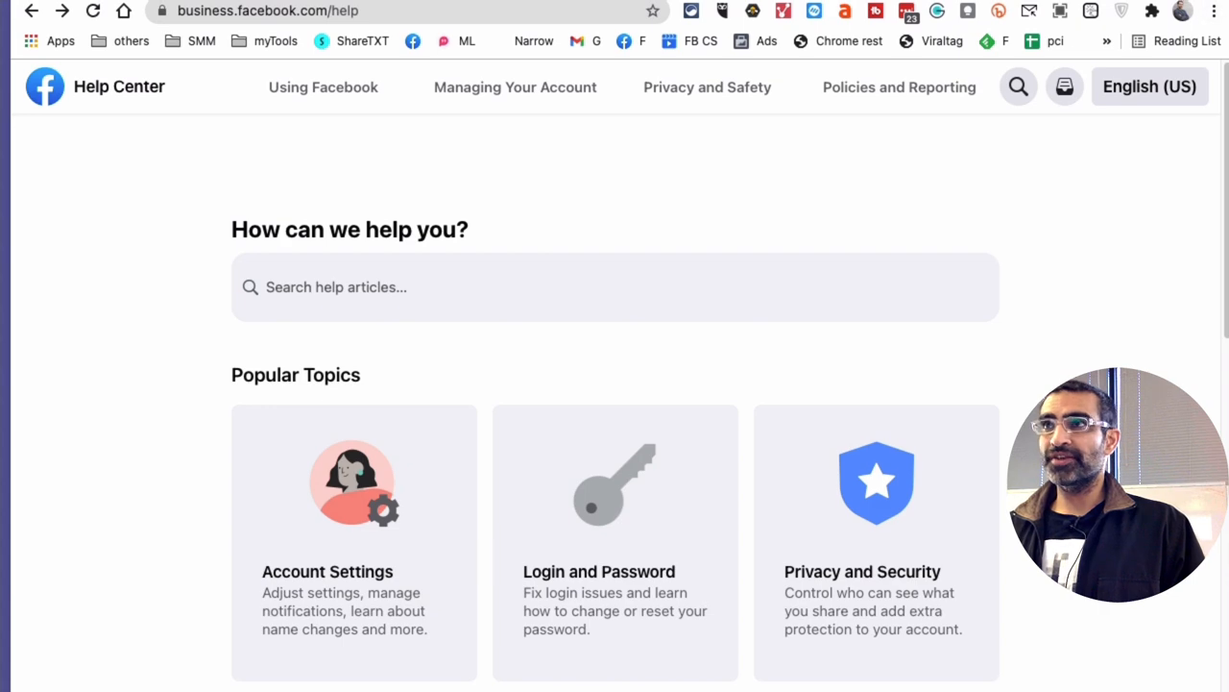
scroll(down, 3)
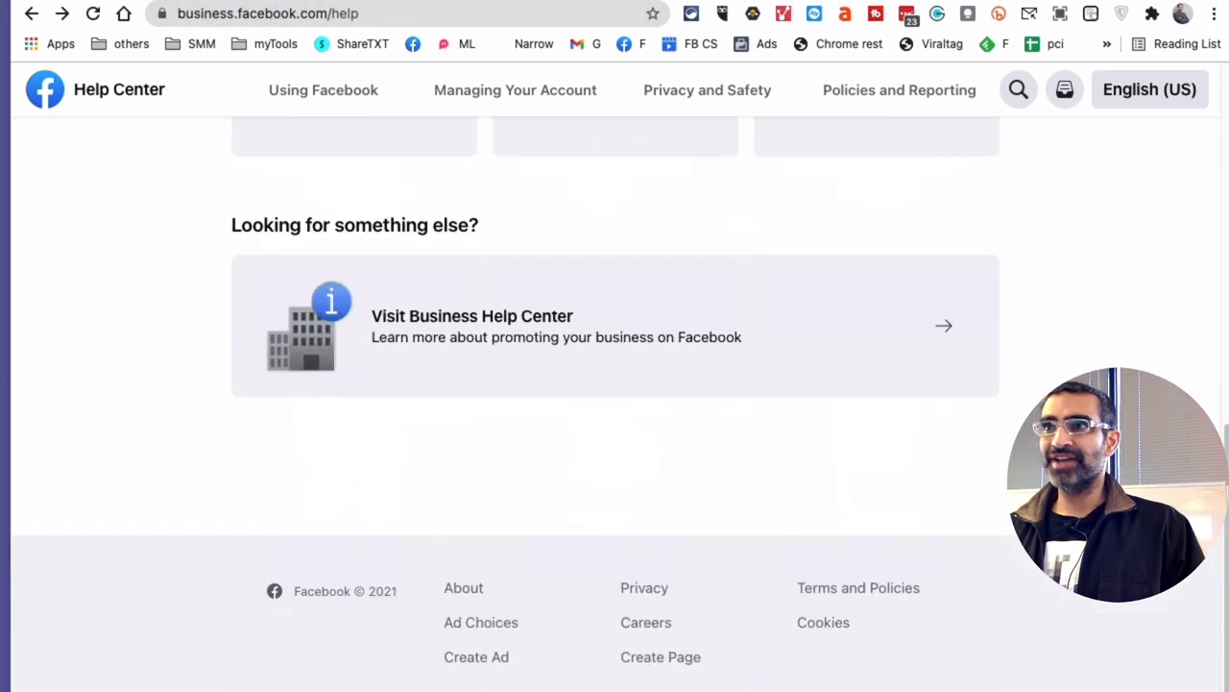
scroll(up, 3)
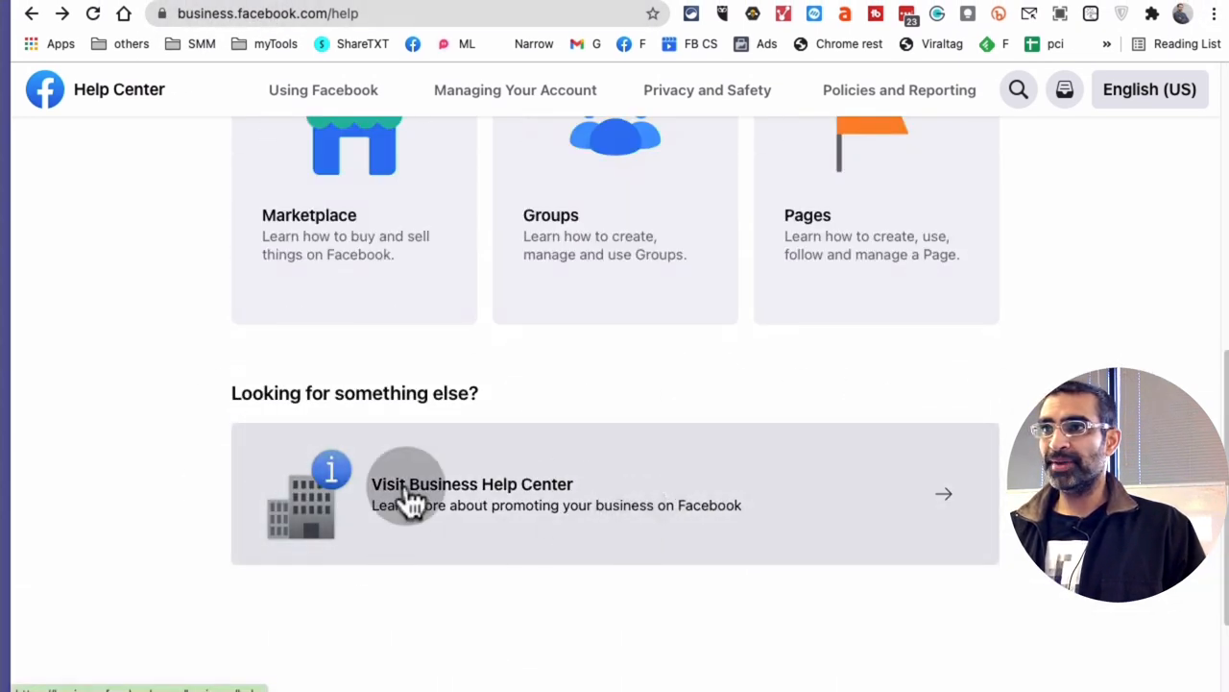
click(943, 493)
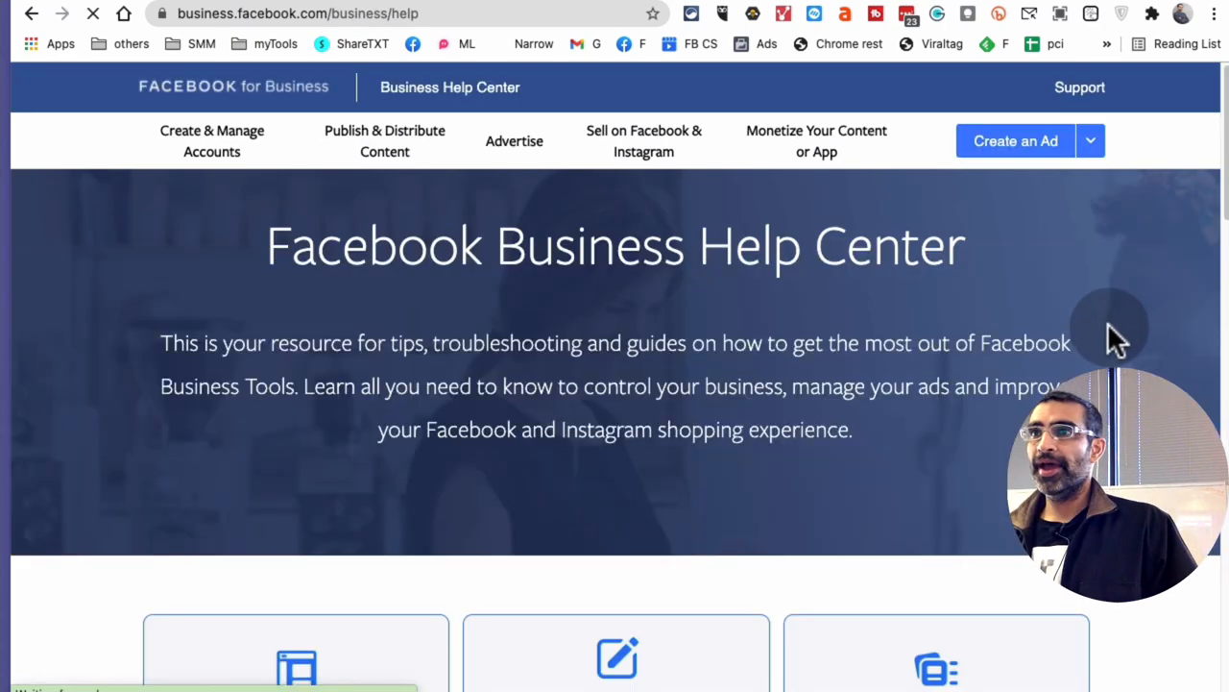
scroll(down, 3)
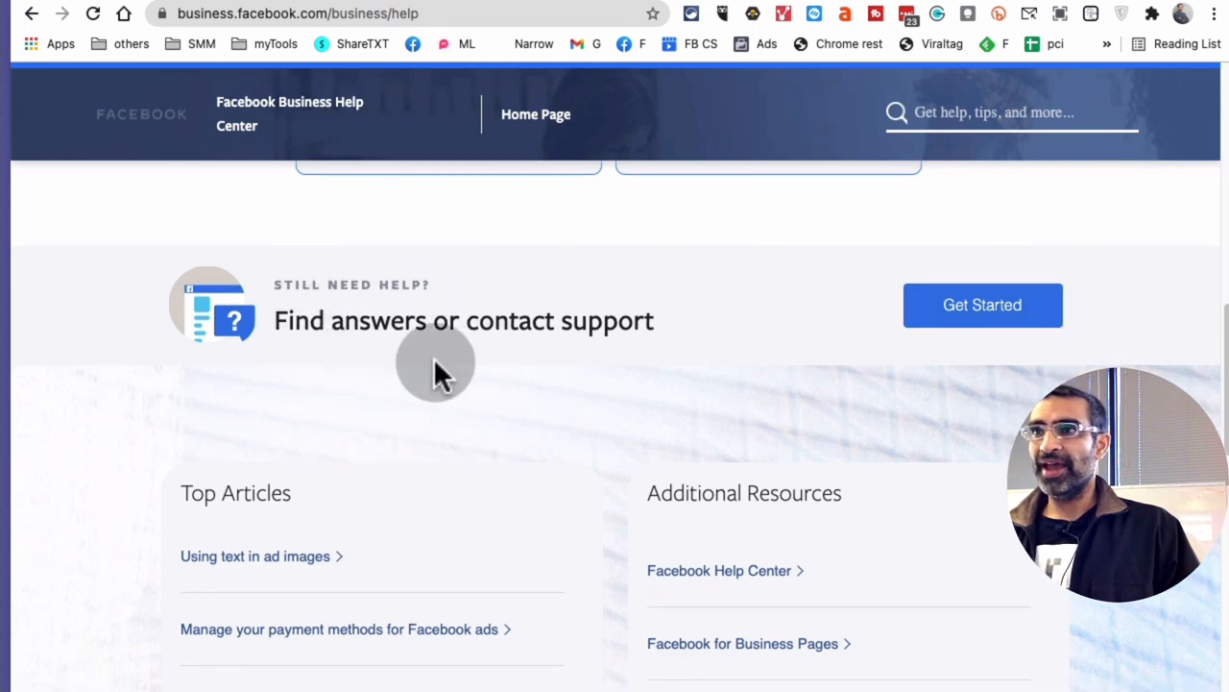
mouse_move(898, 331)
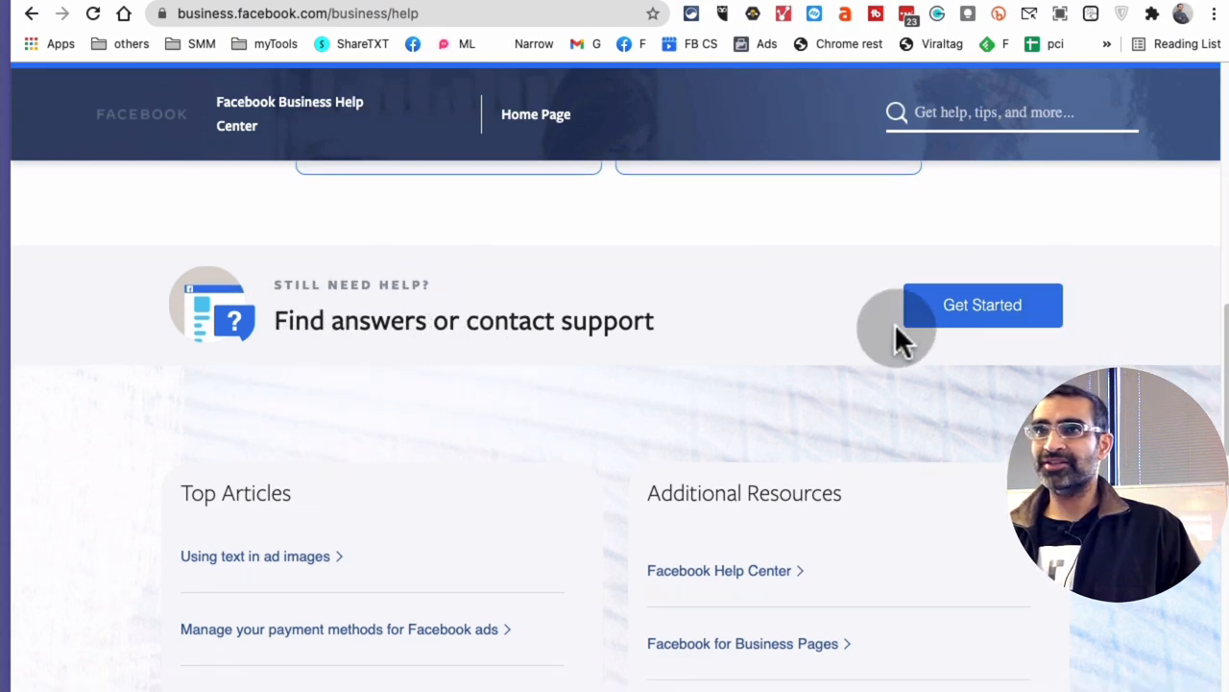
- Start the guided contact-support flow and scroll to the 'Chat with a representative' option
click(982, 304)
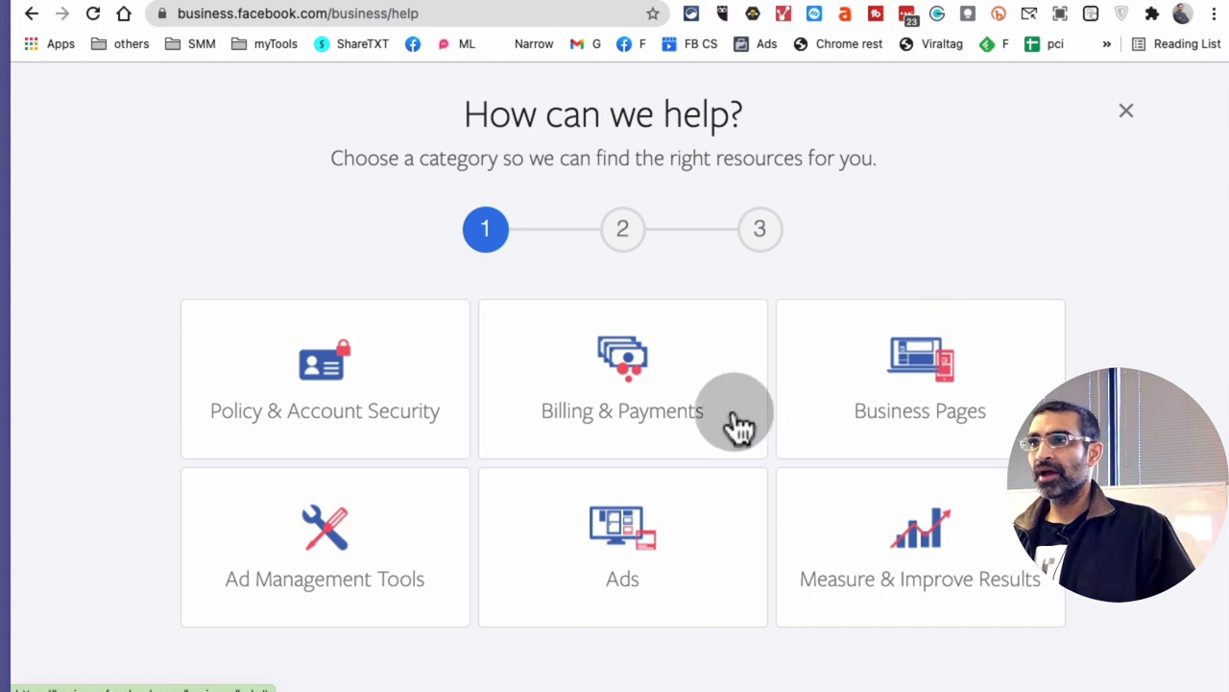
mouse_move(903, 418)
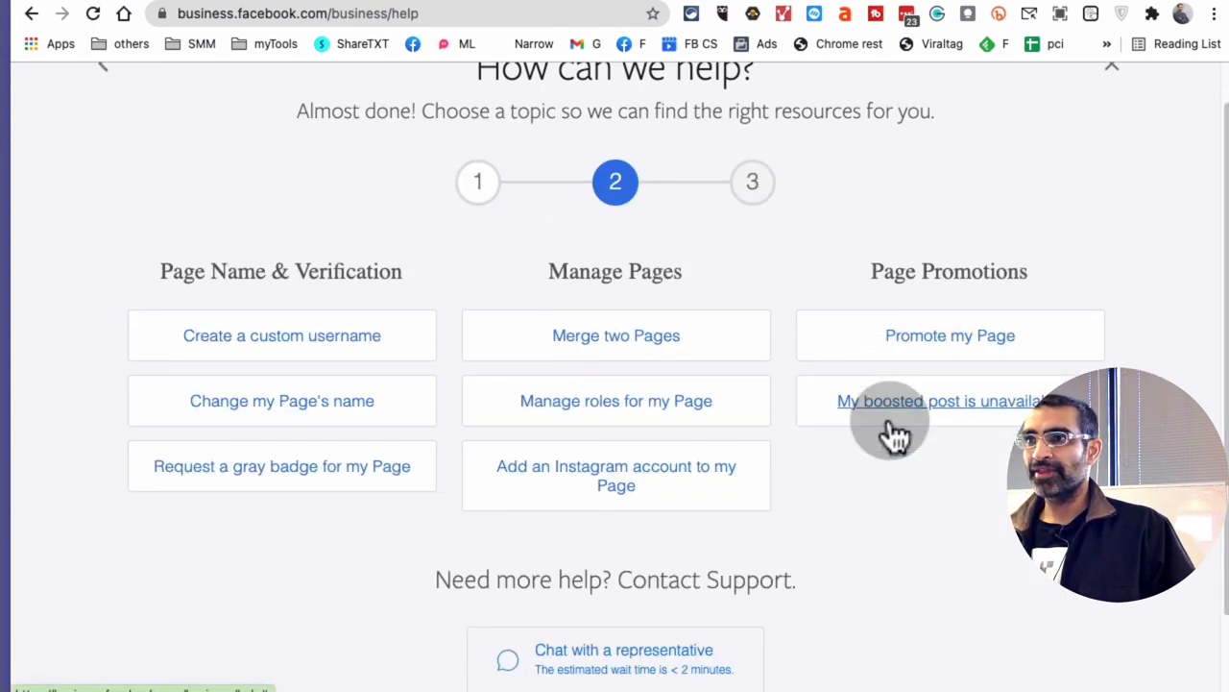
scroll(down, 3)
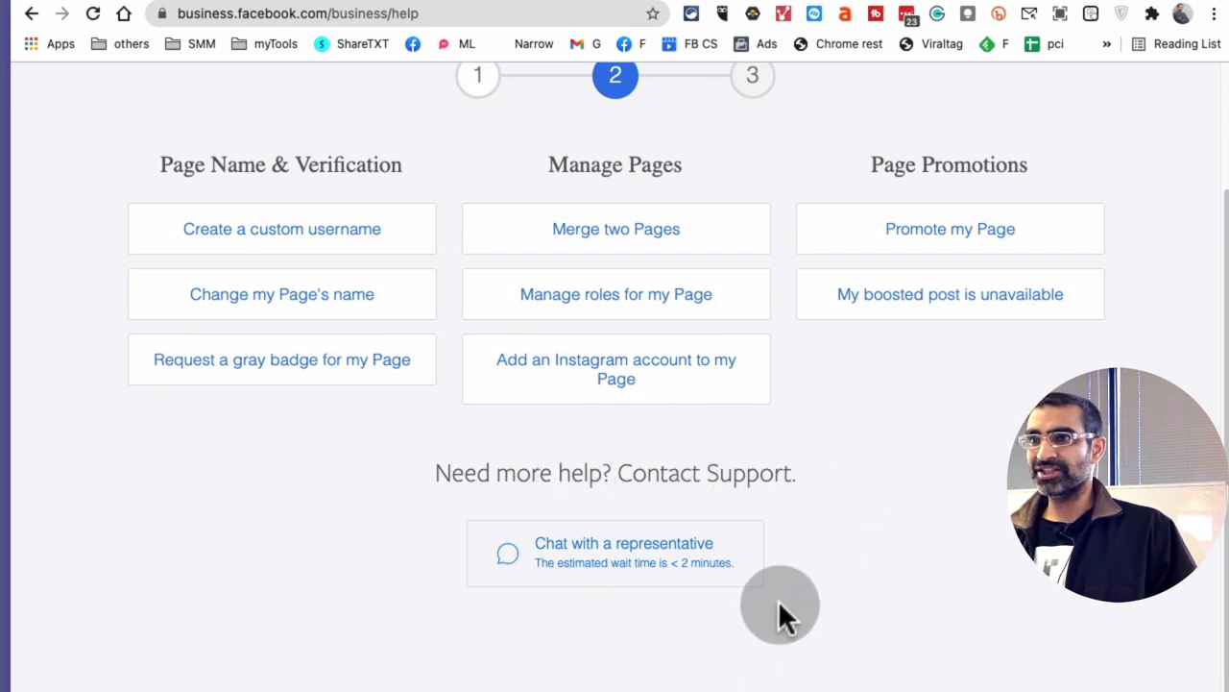
mouse_move(645, 533)
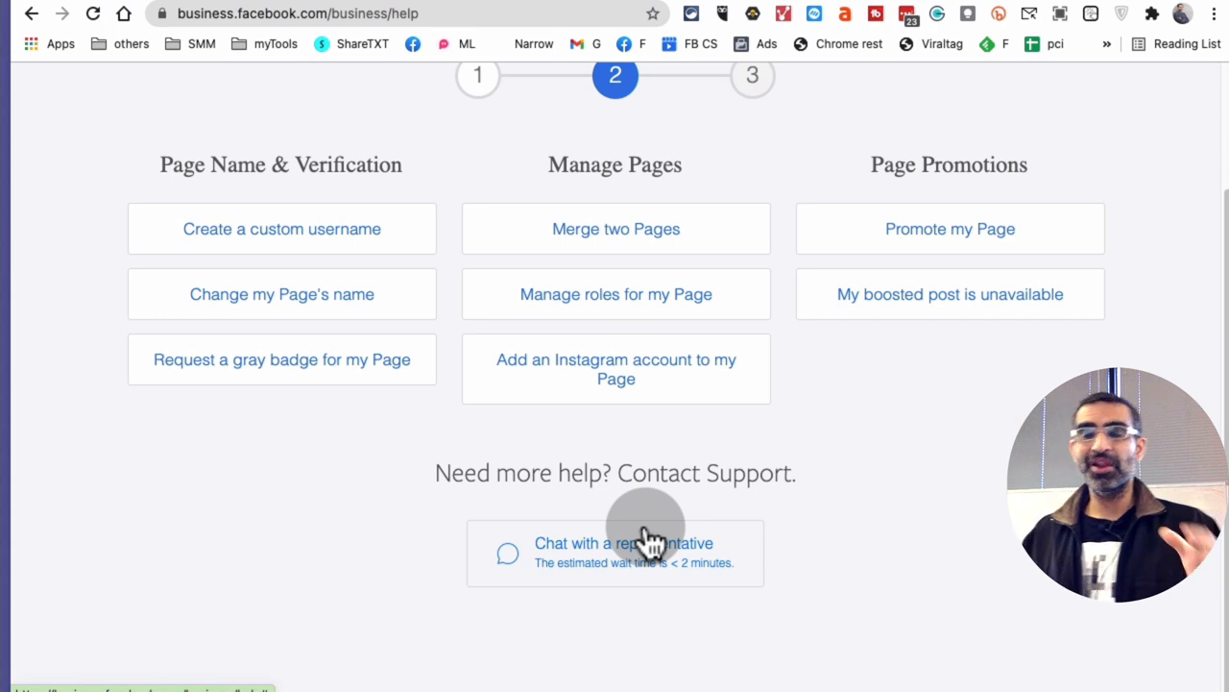
mouse_move(778, 528)
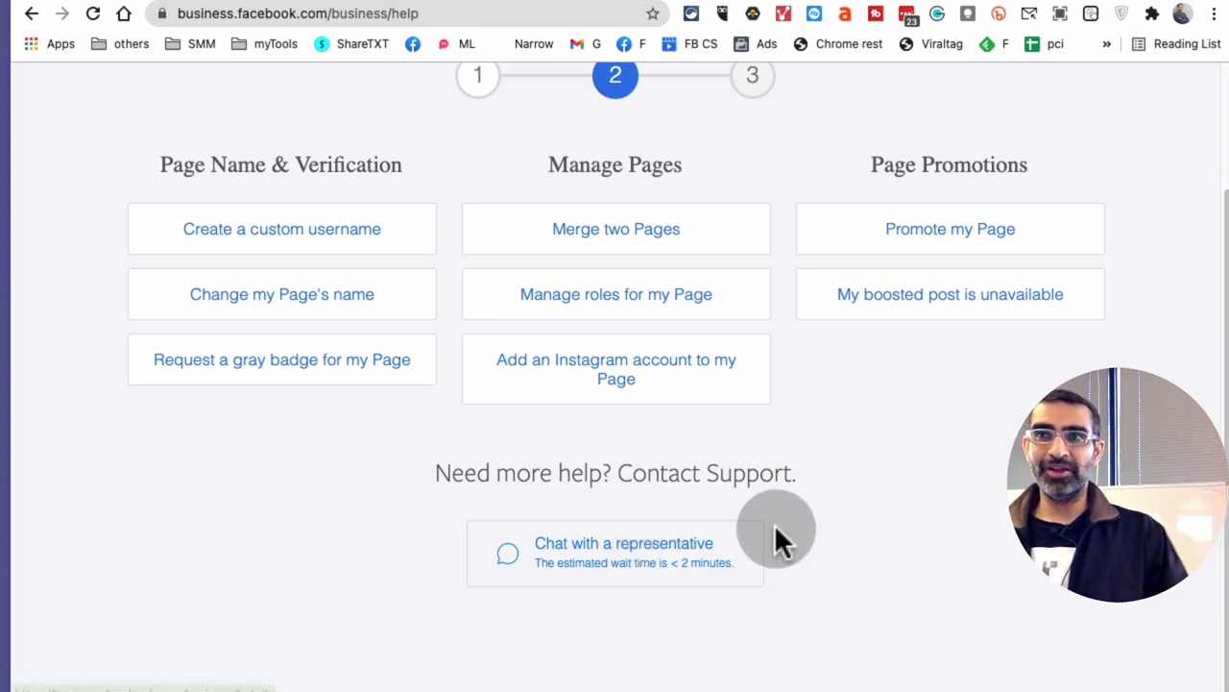
mouse_move(593, 484)
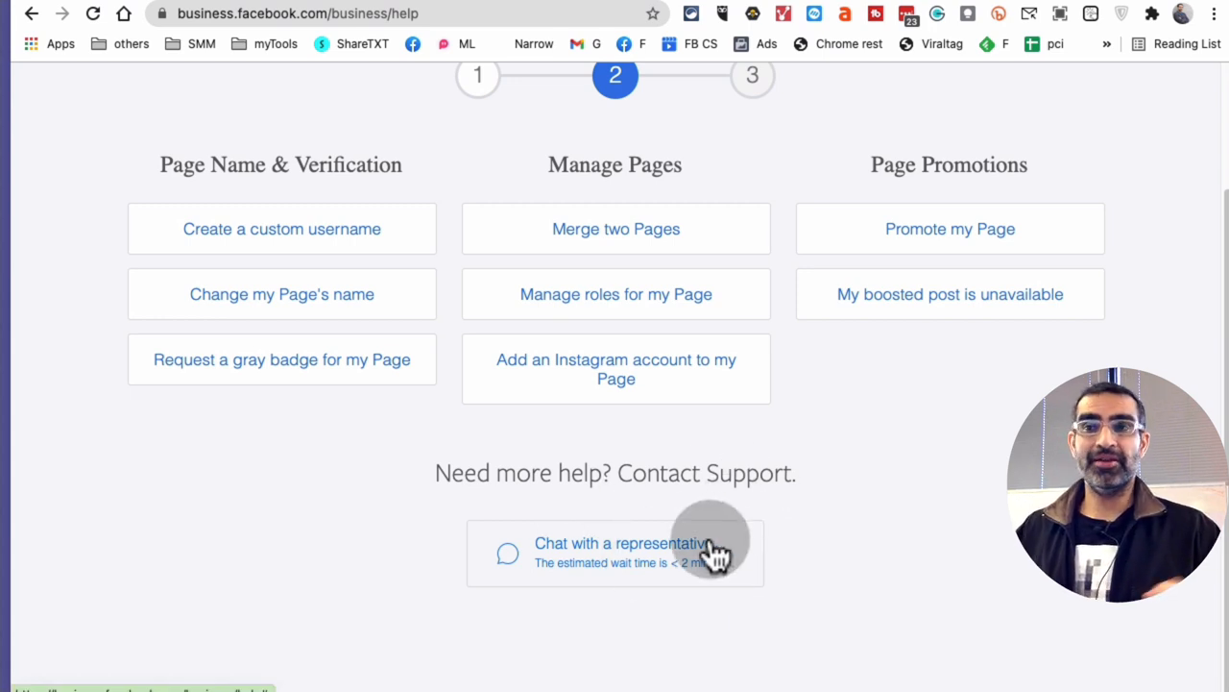
mouse_move(1176, 67)
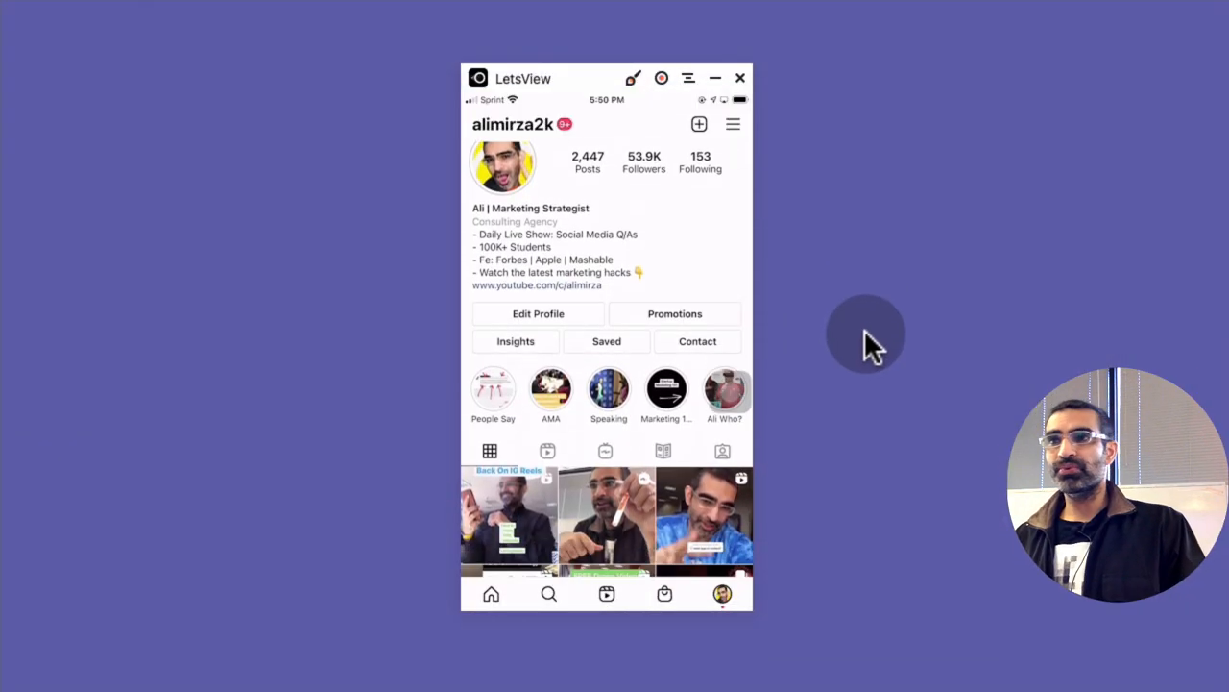
- Scroll the mirrored Instagram profile through its post grid and Reels tab, ending at the top overview
scroll(down, 3)
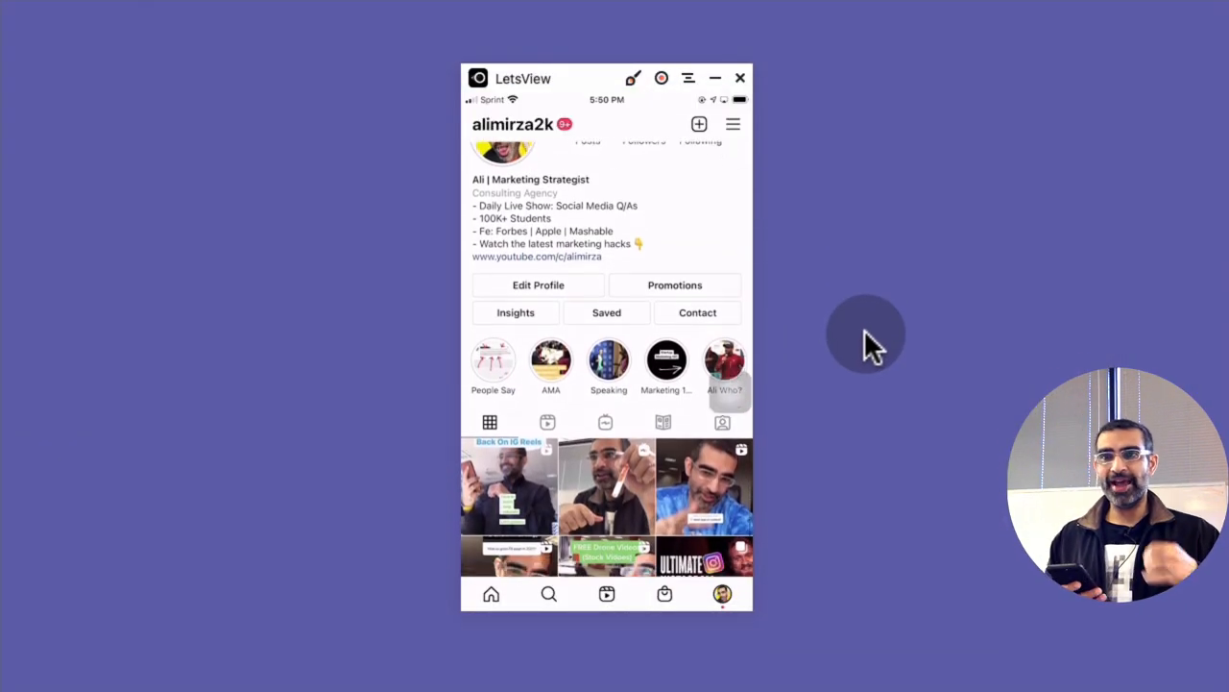
scroll(up, 3)
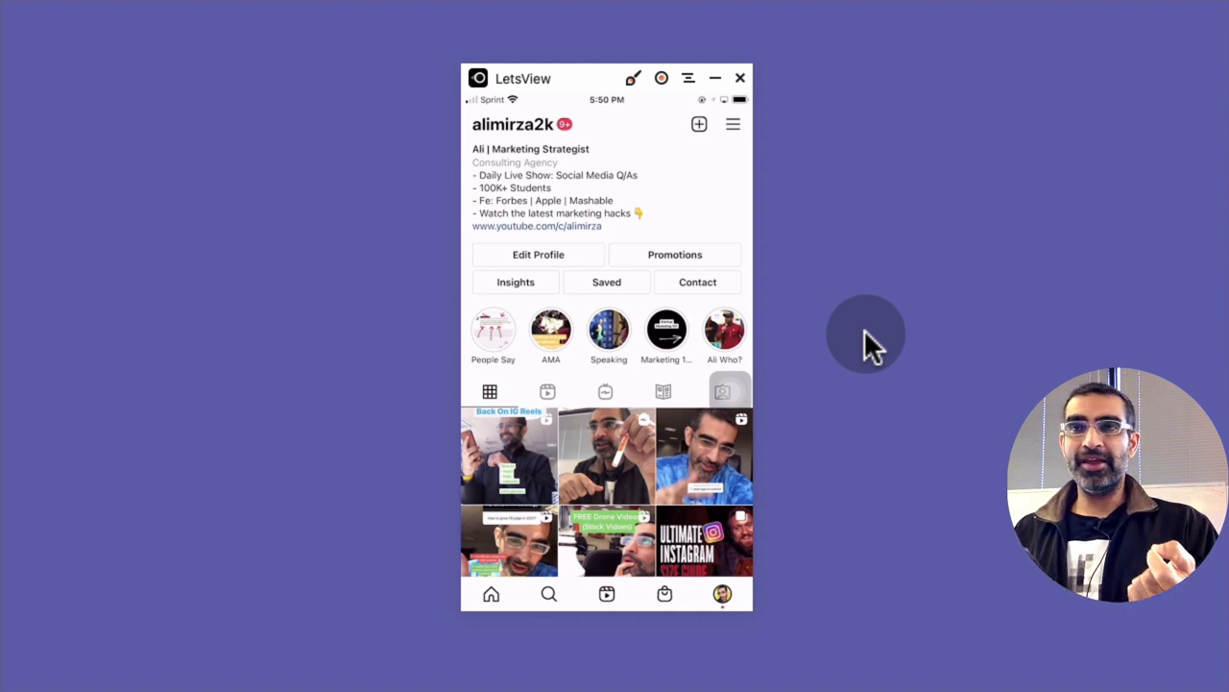
scroll(down, 3)
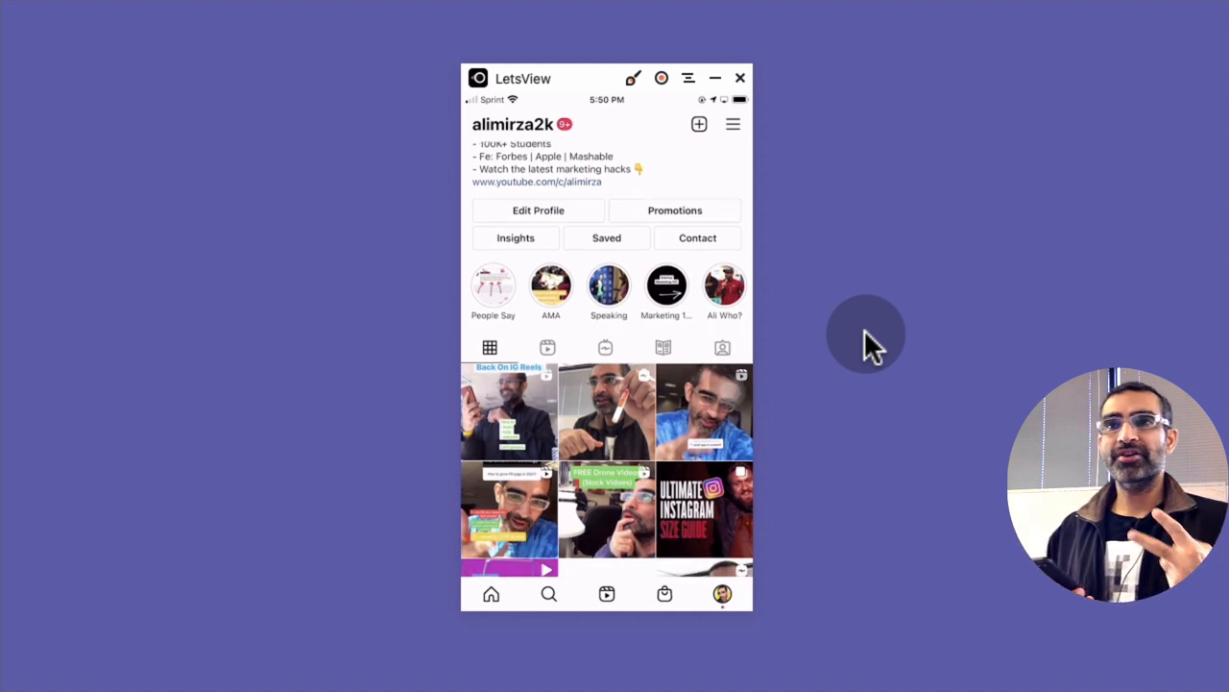
scroll(up, 3)
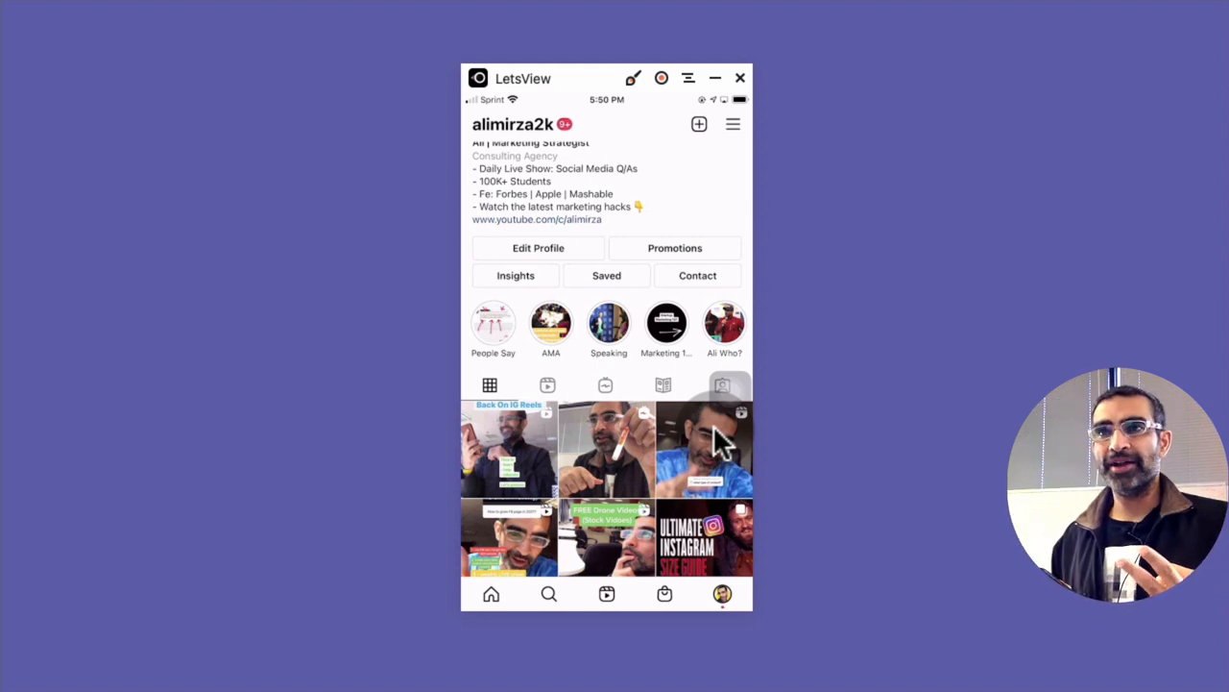
scroll(down, 3)
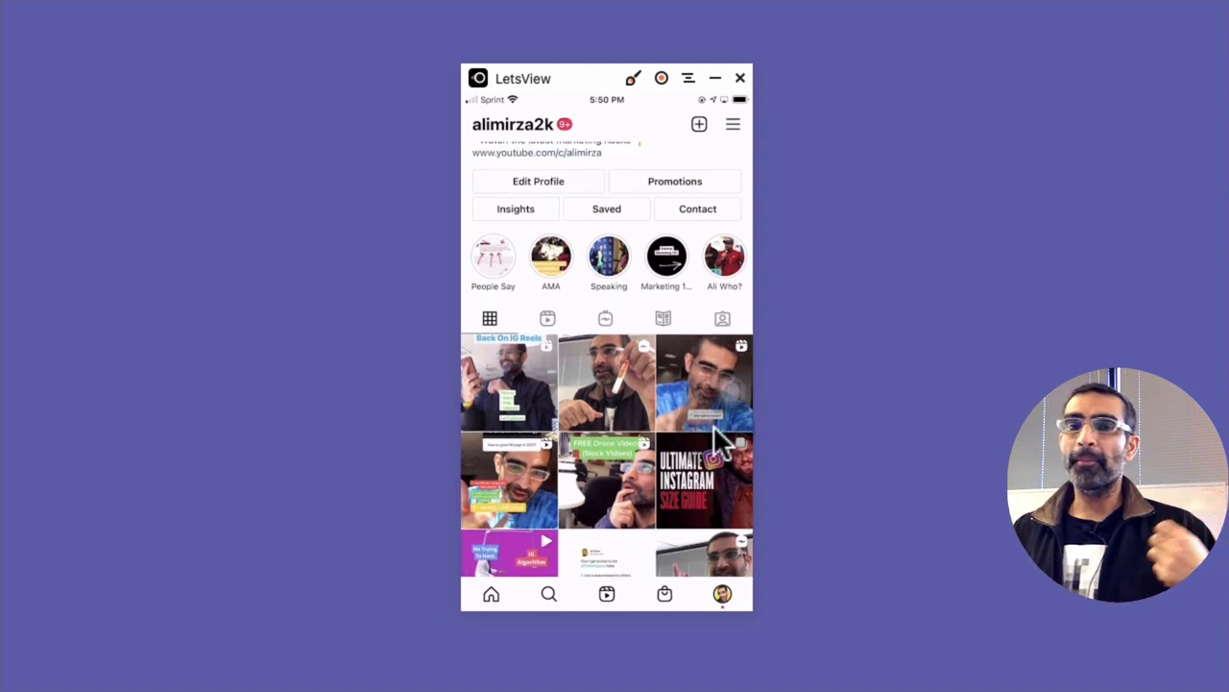
scroll(up, 3)
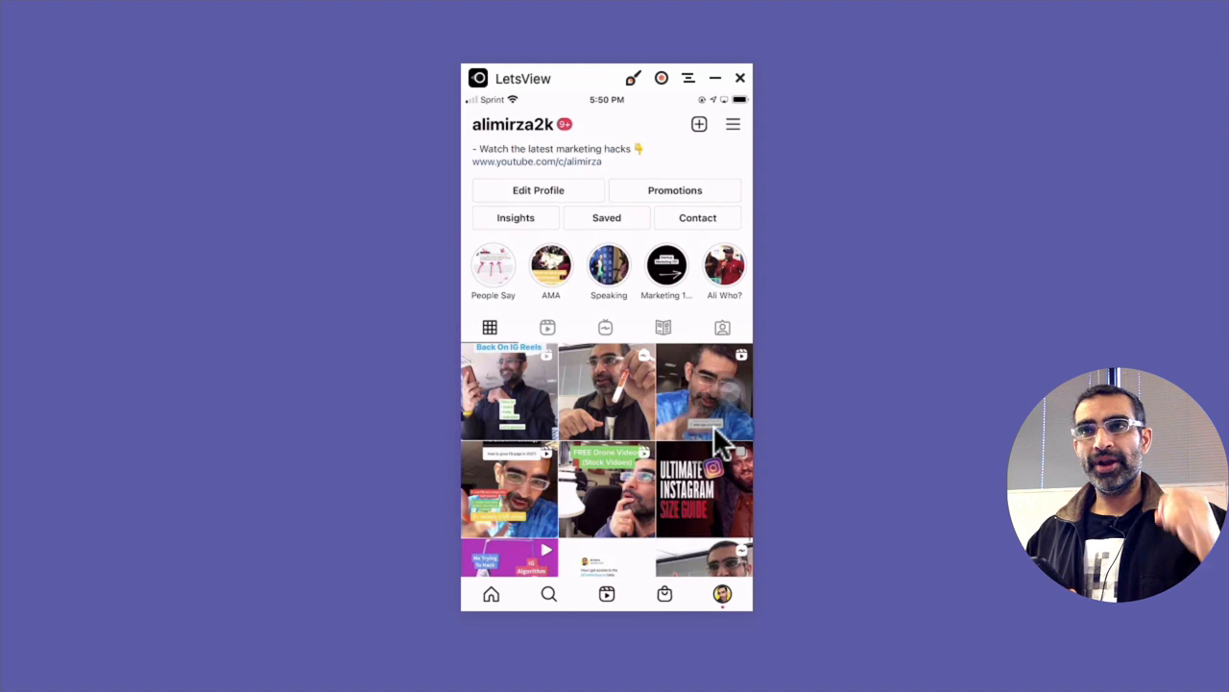
scroll(up, 3)
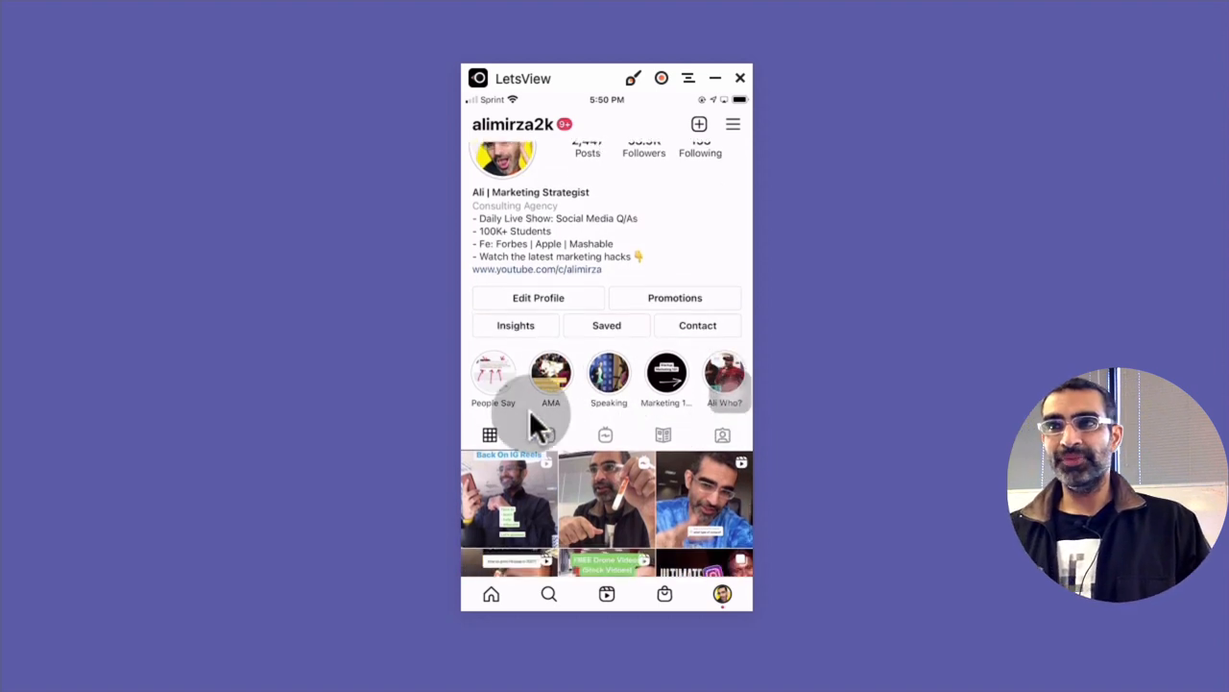
mouse_move(567, 485)
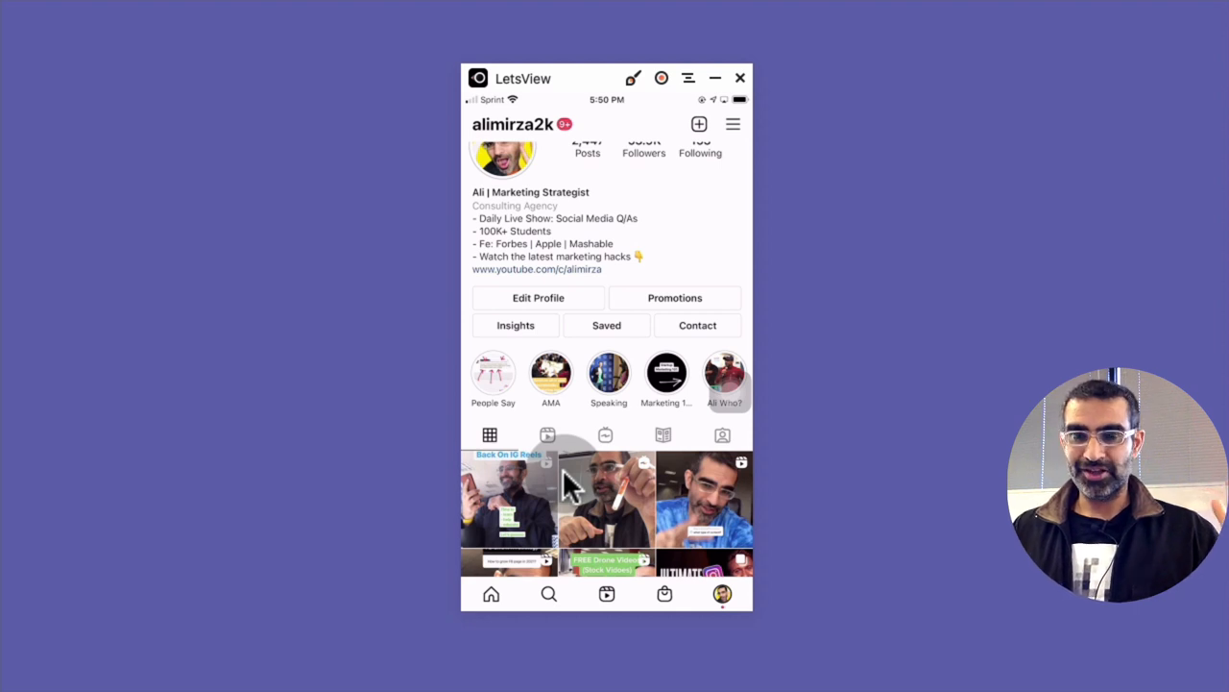
scroll(down, 3)
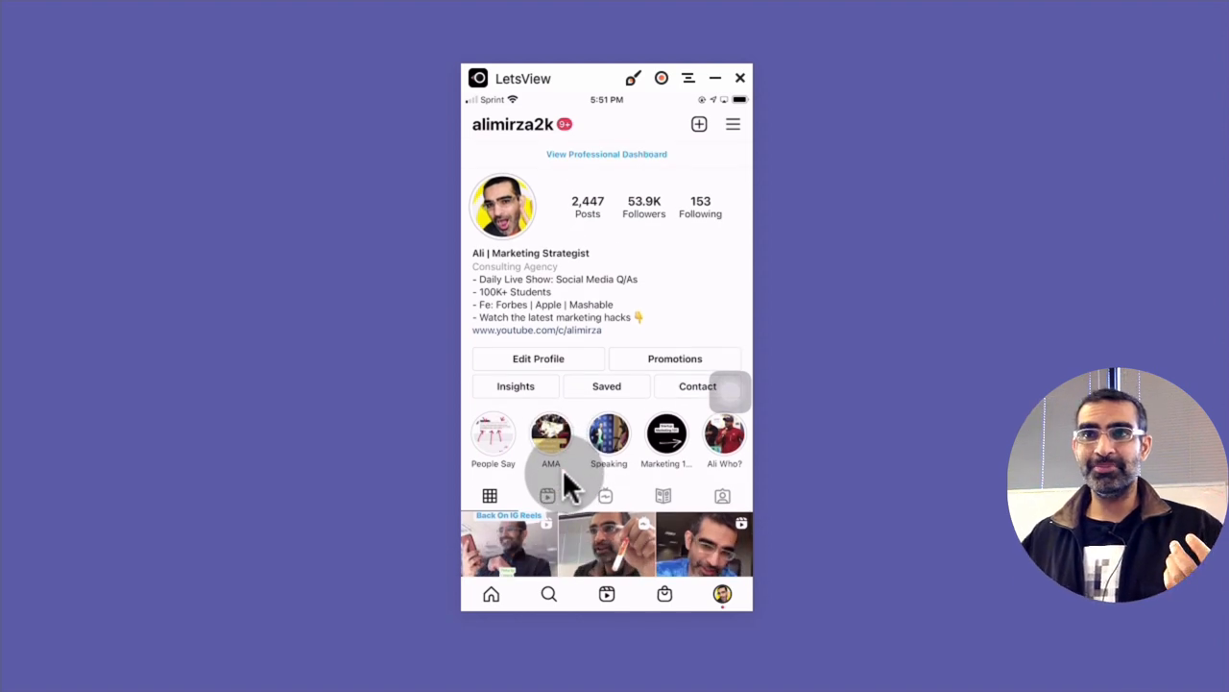
scroll(down, 3)
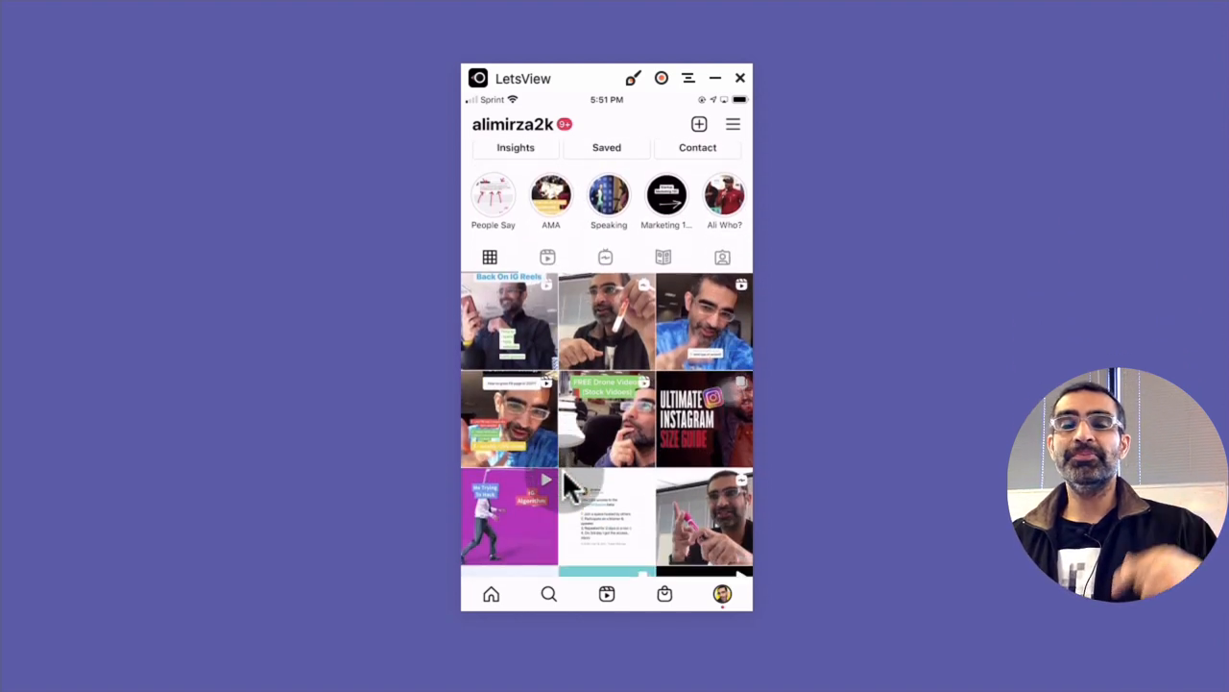